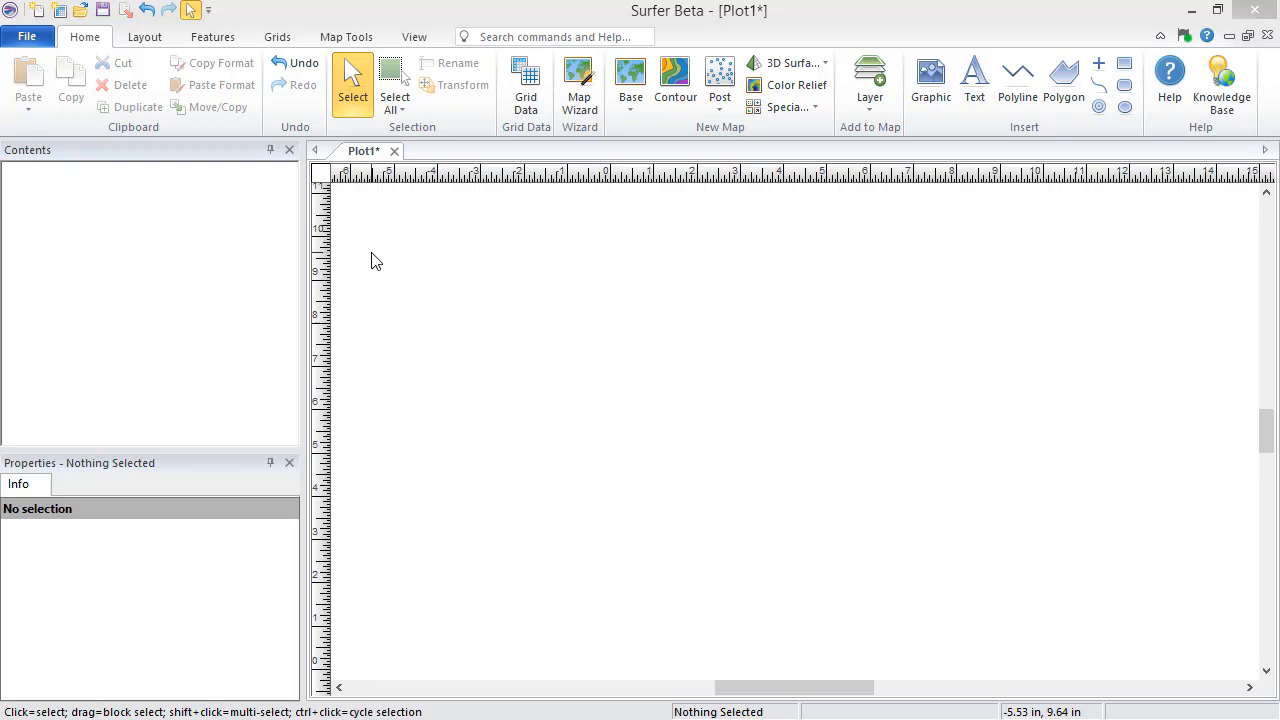
{"action": "mouse_move", "coordinate": [372, 261]}
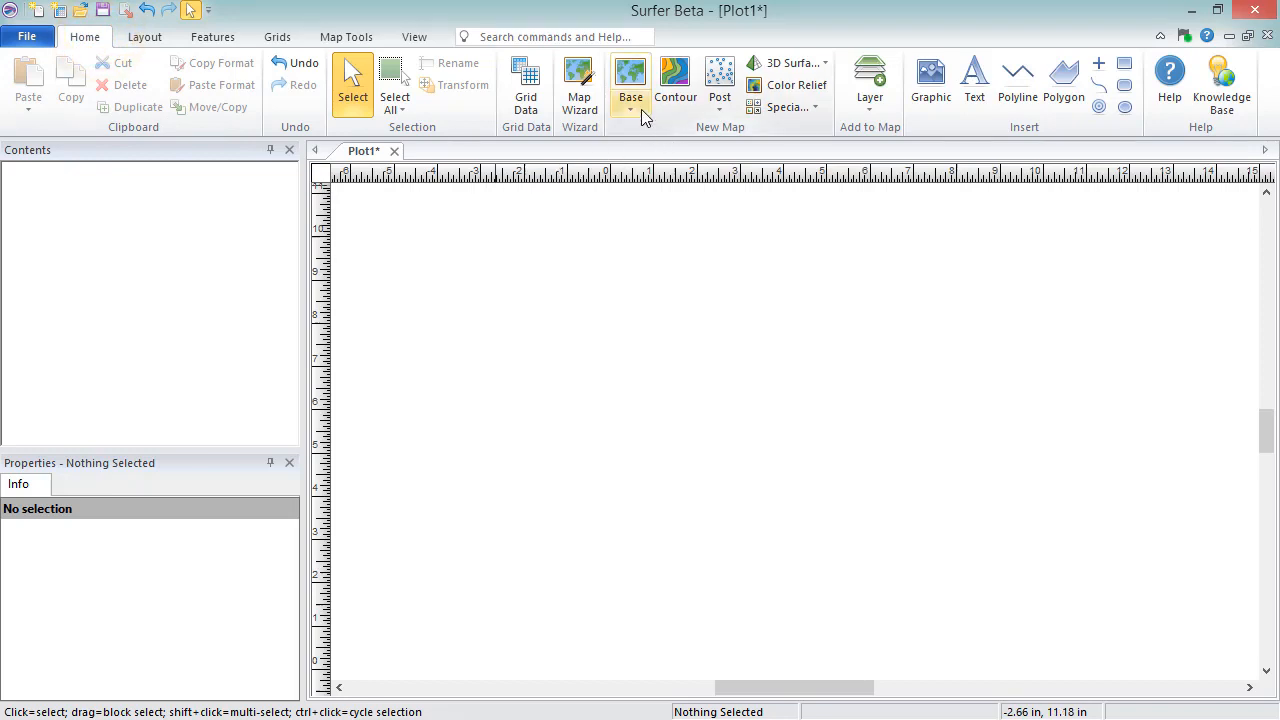
Import the NH2010.gsb file as a base map of New Hampshire county boundaries.
{"action": "left_click", "coordinate": [630, 110]}
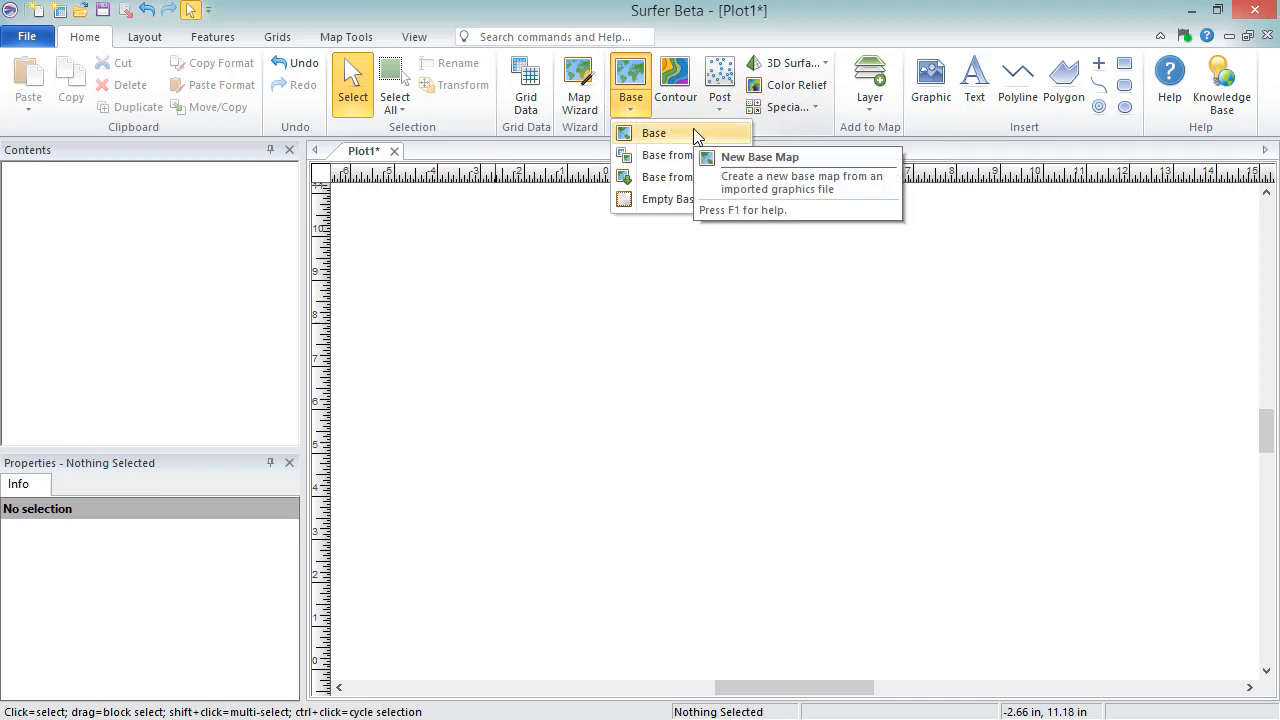
{"action": "mouse_move", "coordinate": [680, 155]}
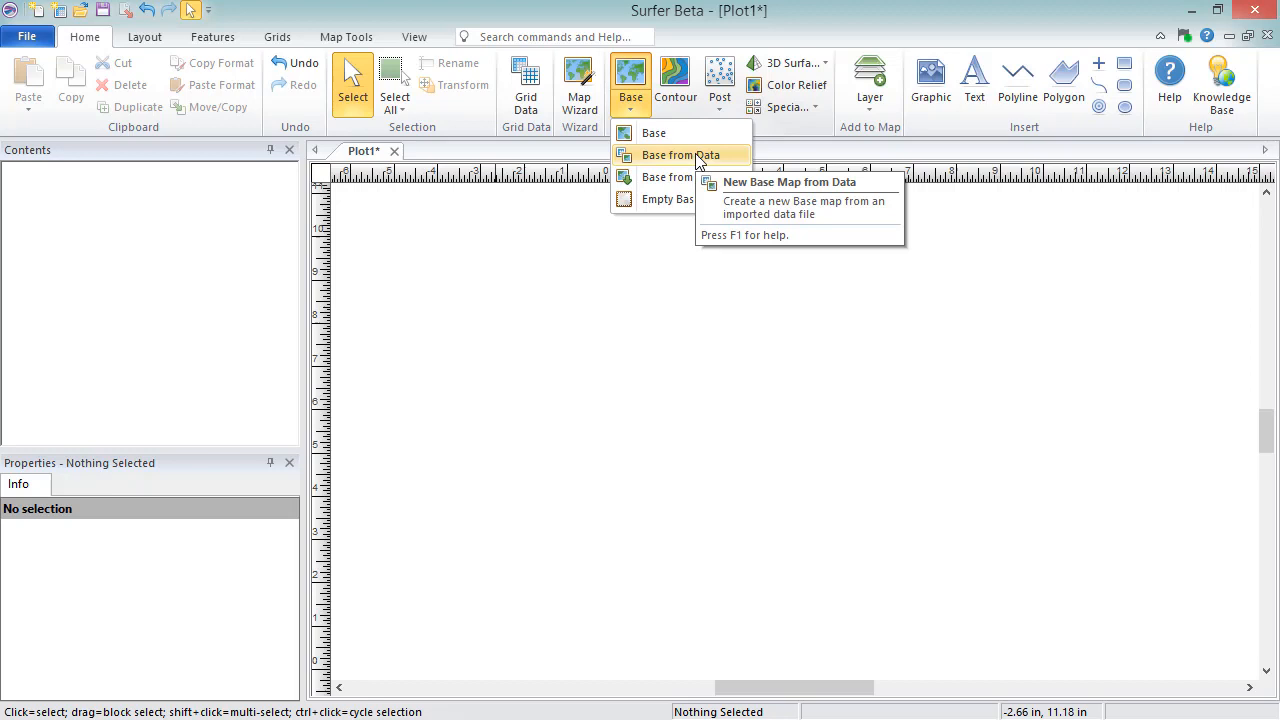
{"action": "mouse_move", "coordinate": [683, 177]}
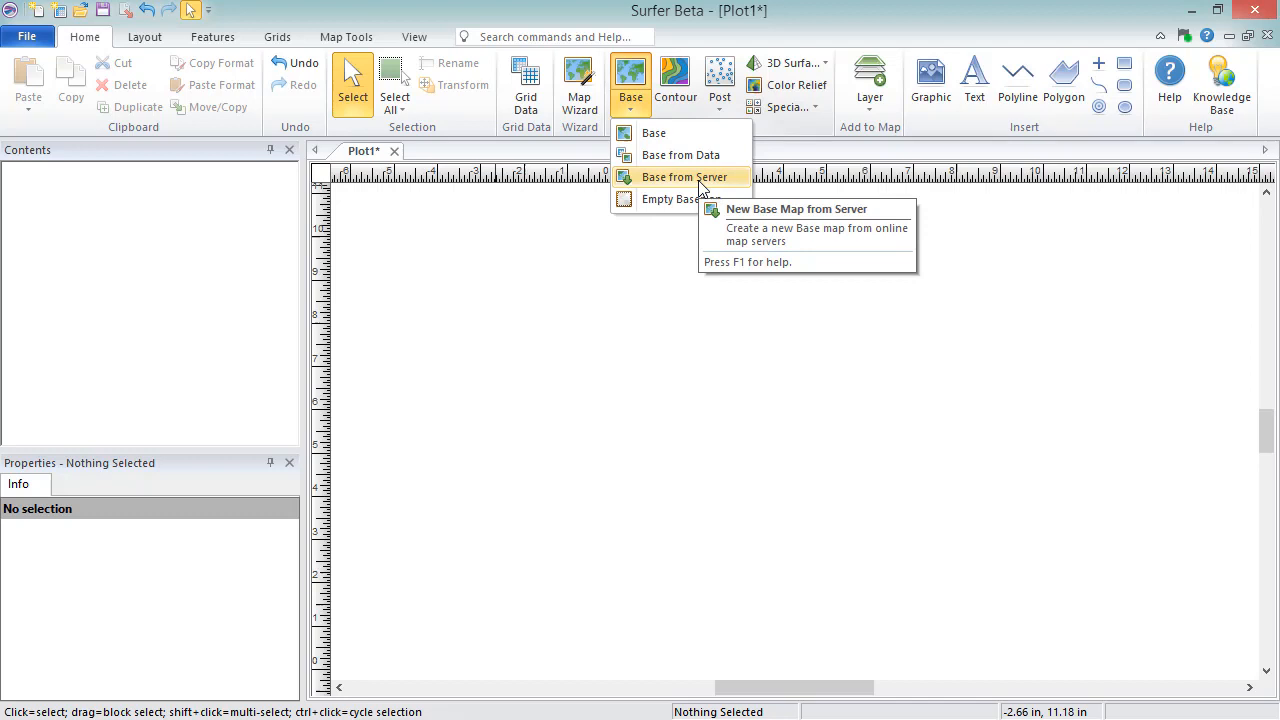
{"action": "mouse_move", "coordinate": [680, 199]}
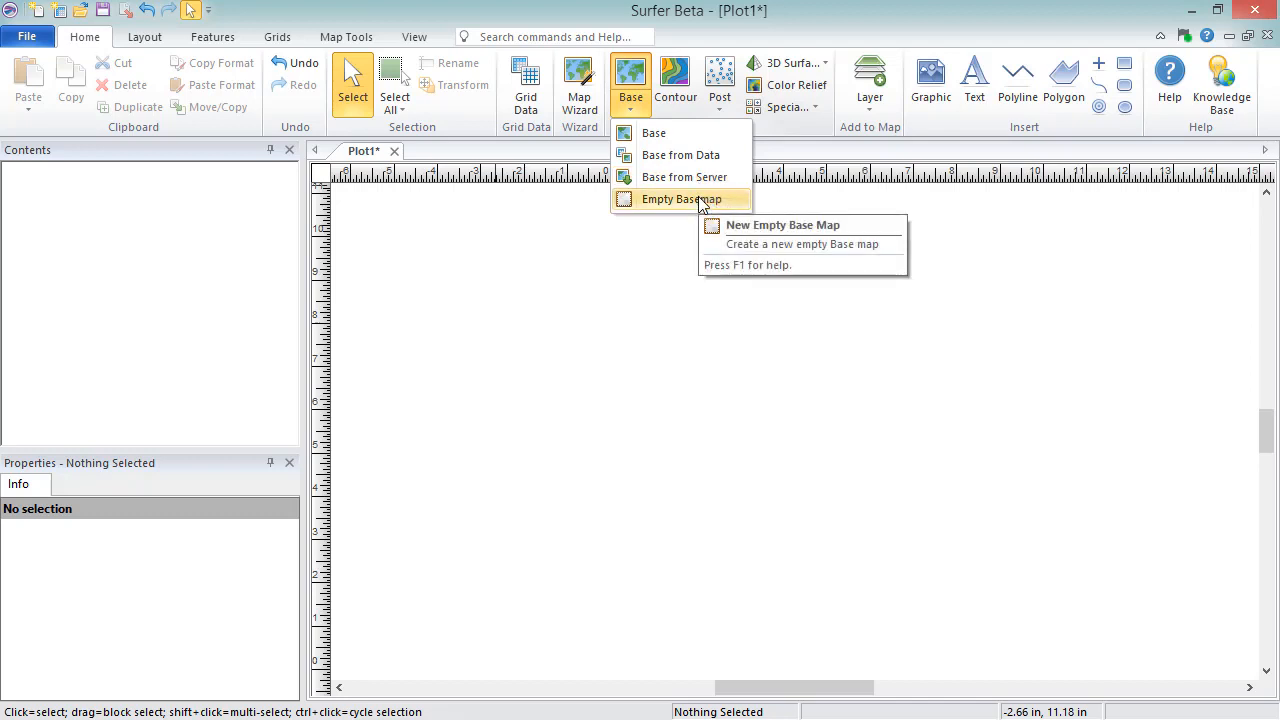
{"action": "mouse_move", "coordinate": [653, 133]}
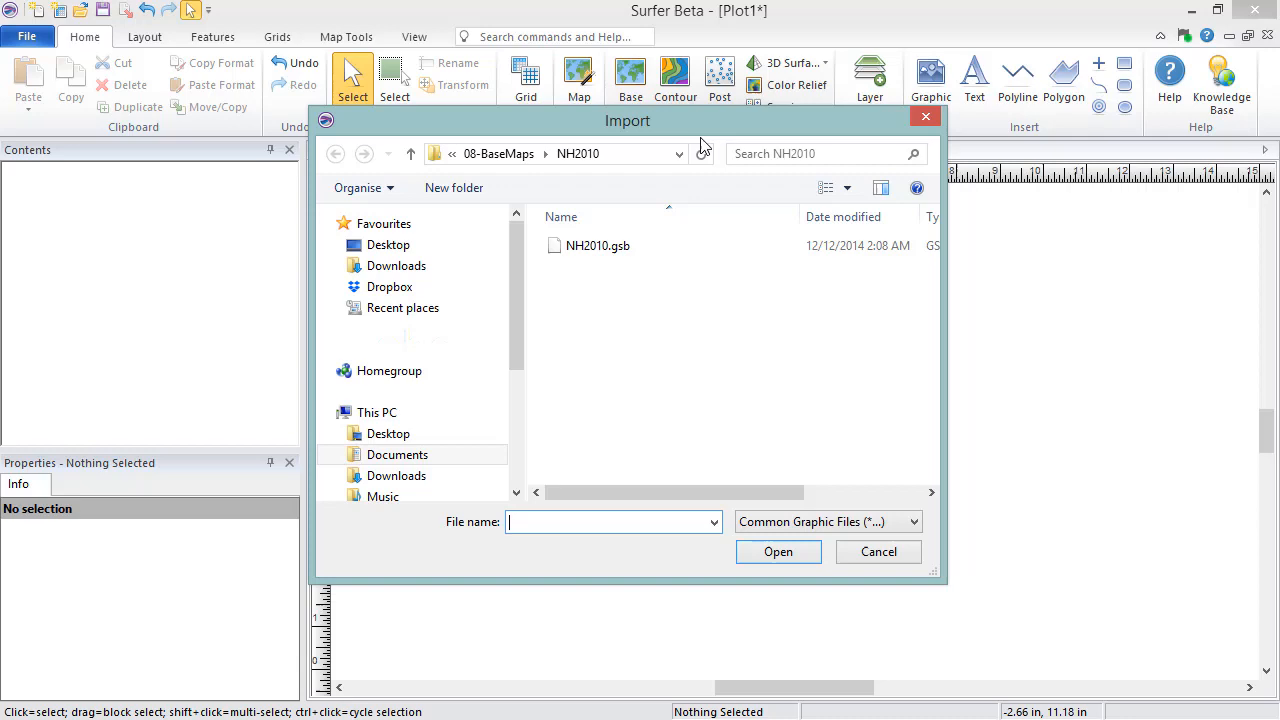
{"action": "left_click", "coordinate": [598, 245]}
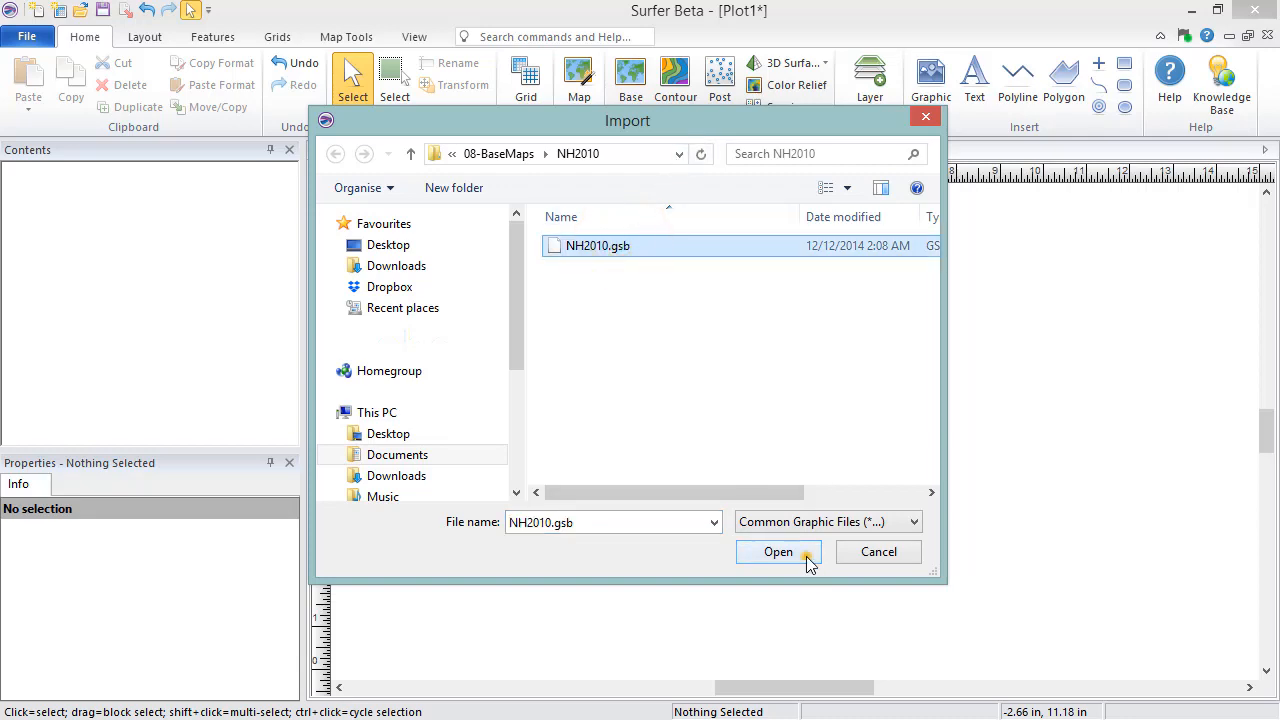
{"action": "left_click", "coordinate": [778, 552]}
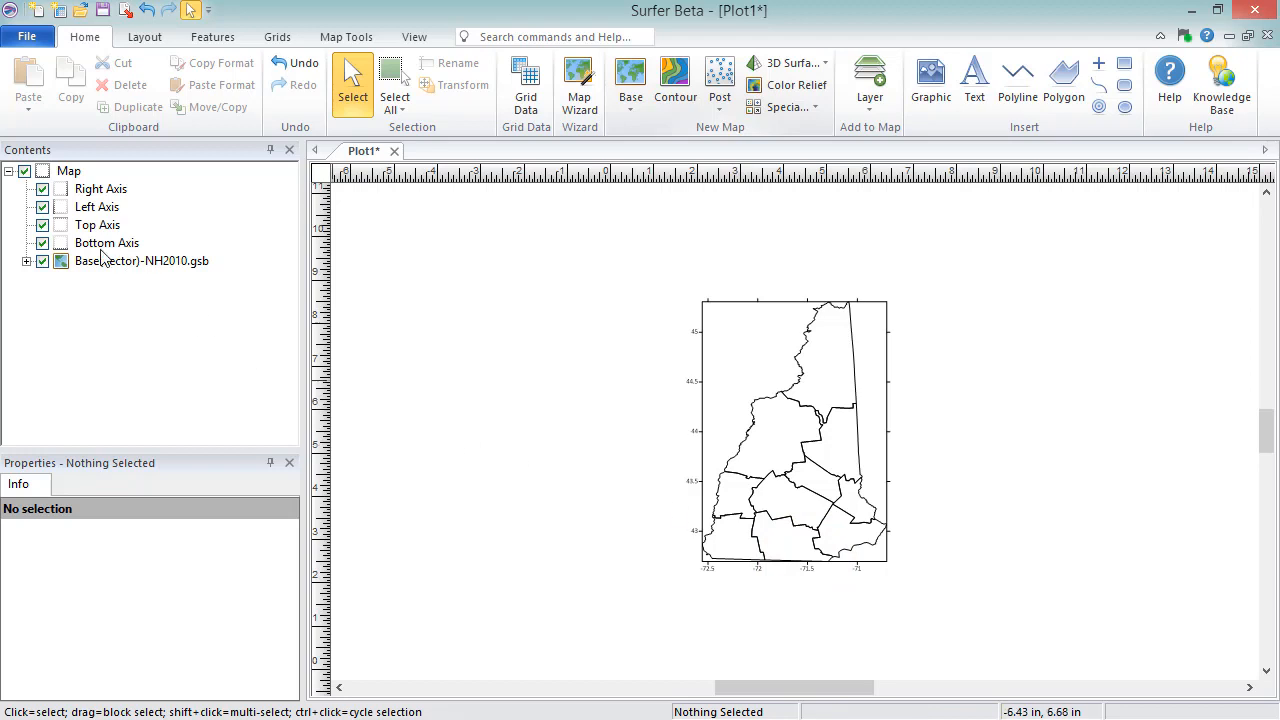
Expand the Base(vector)-NH2010.gsb layer to list its county polygons and show its properties.
{"action": "left_click", "coordinate": [69, 170]}
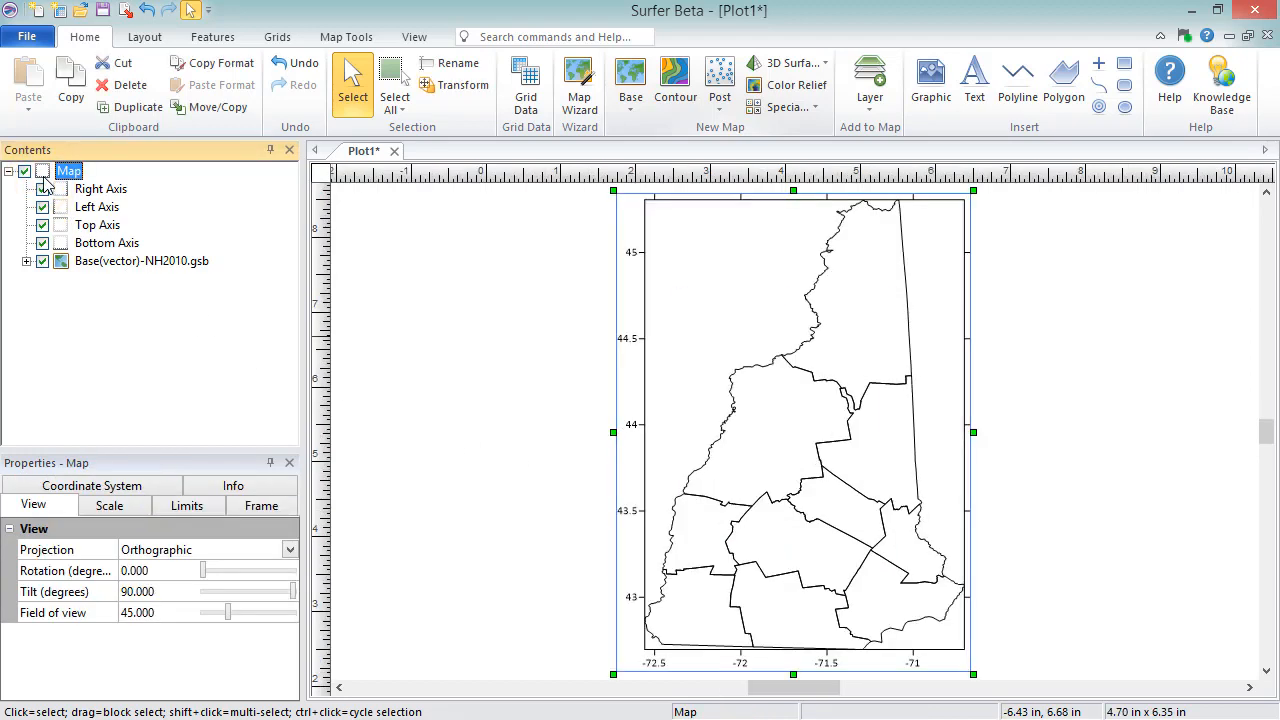
{"action": "left_click", "coordinate": [575, 315]}
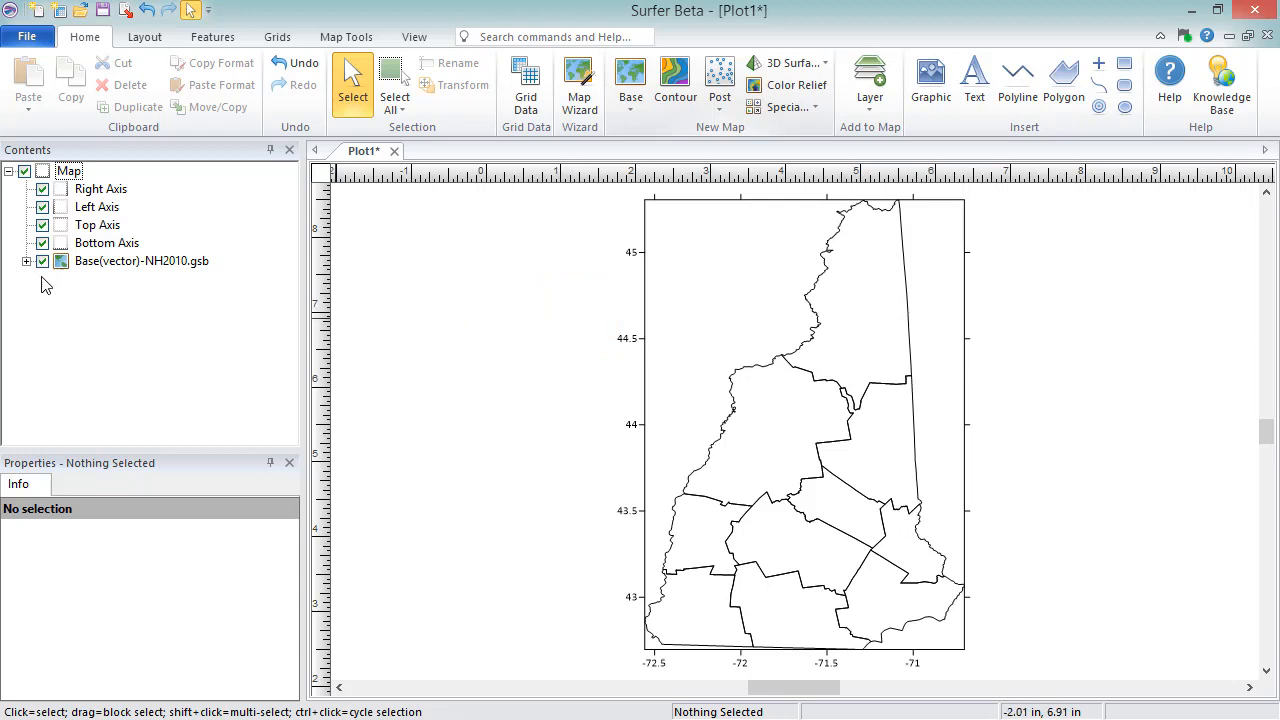
{"action": "left_click", "coordinate": [27, 261]}
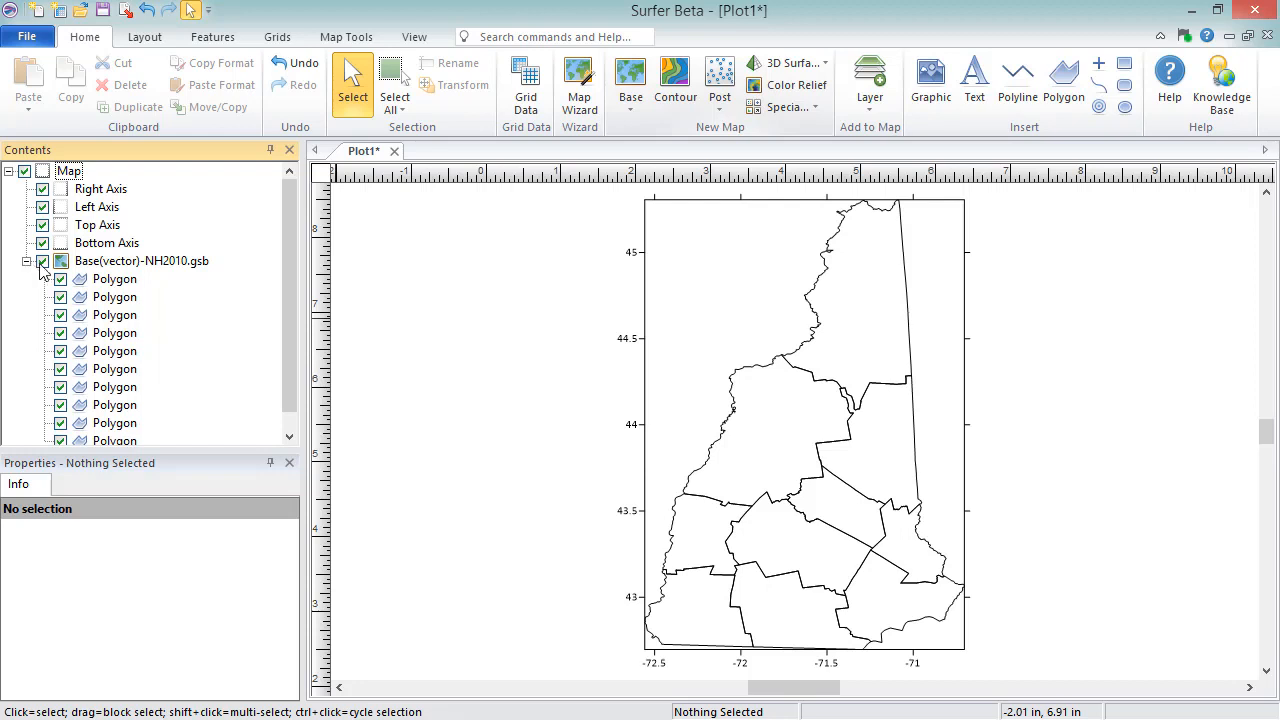
{"action": "left_click", "coordinate": [141, 261]}
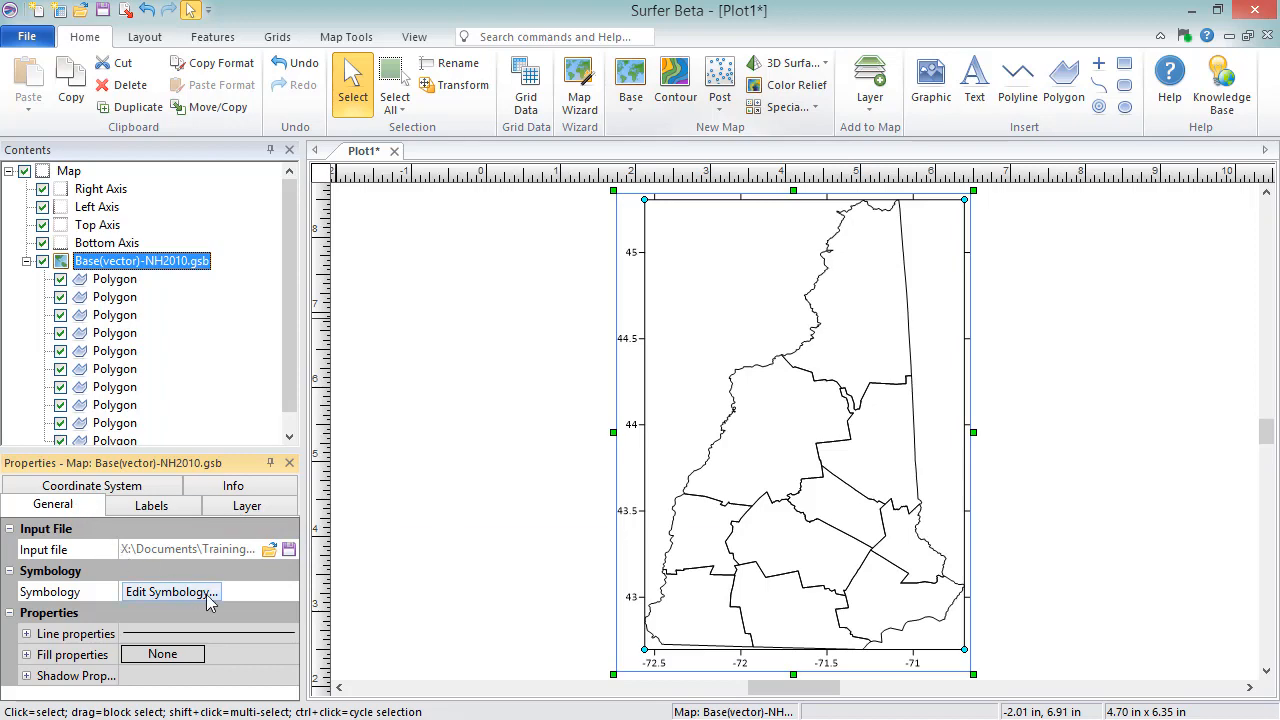
{"action": "left_click", "coordinate": [170, 591]}
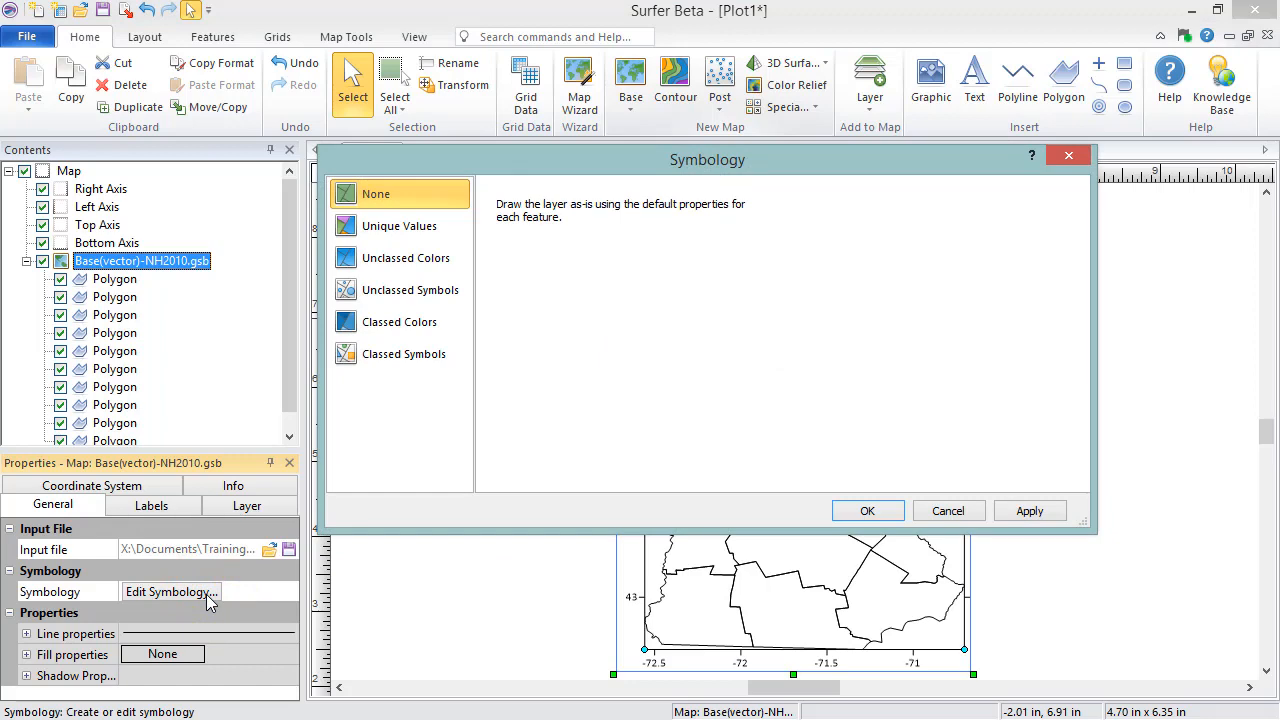
{"action": "mouse_move", "coordinate": [948, 510]}
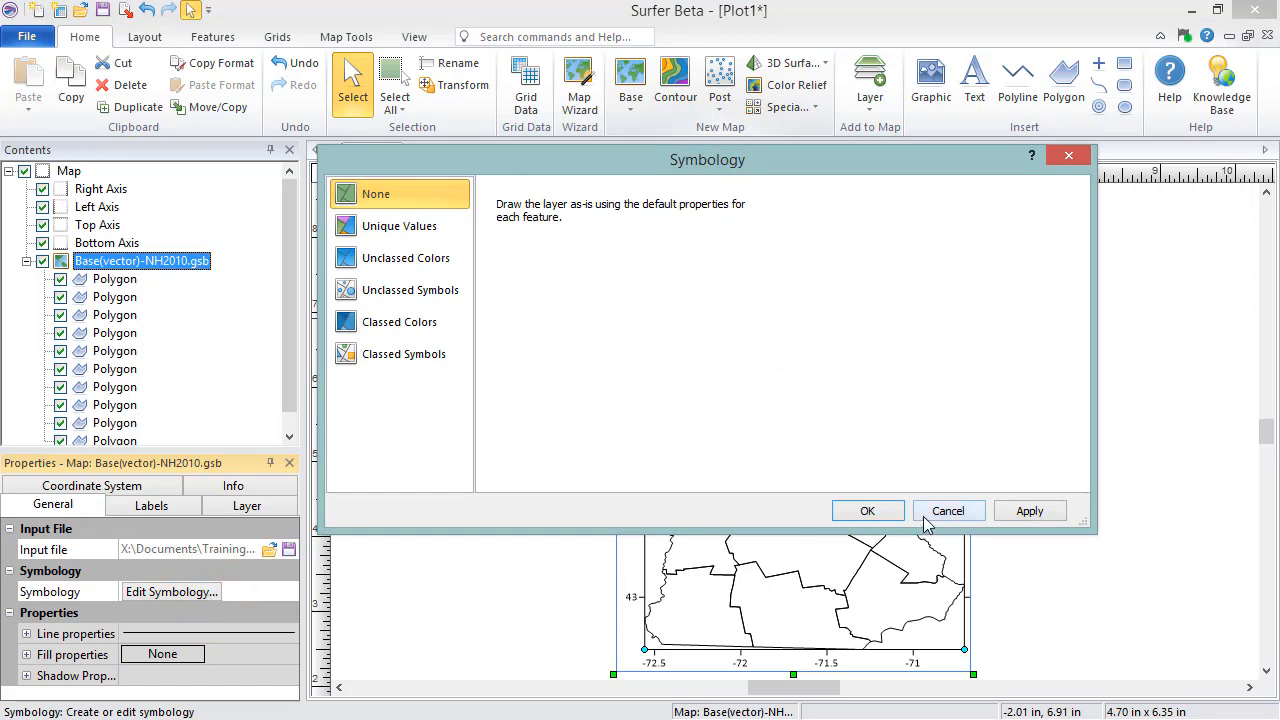
{"action": "left_click", "coordinate": [867, 510]}
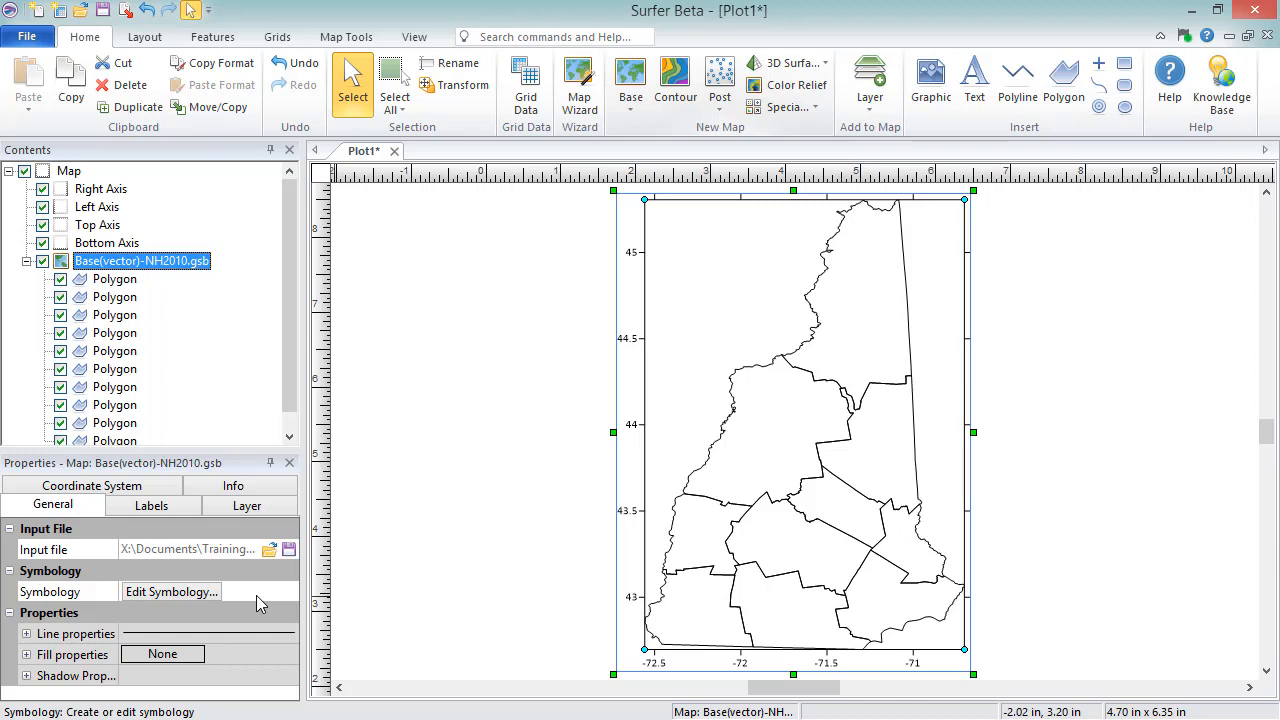
Set the county boundary line color to Red and width to 0.02 in.
{"action": "left_click", "coordinate": [28, 633]}
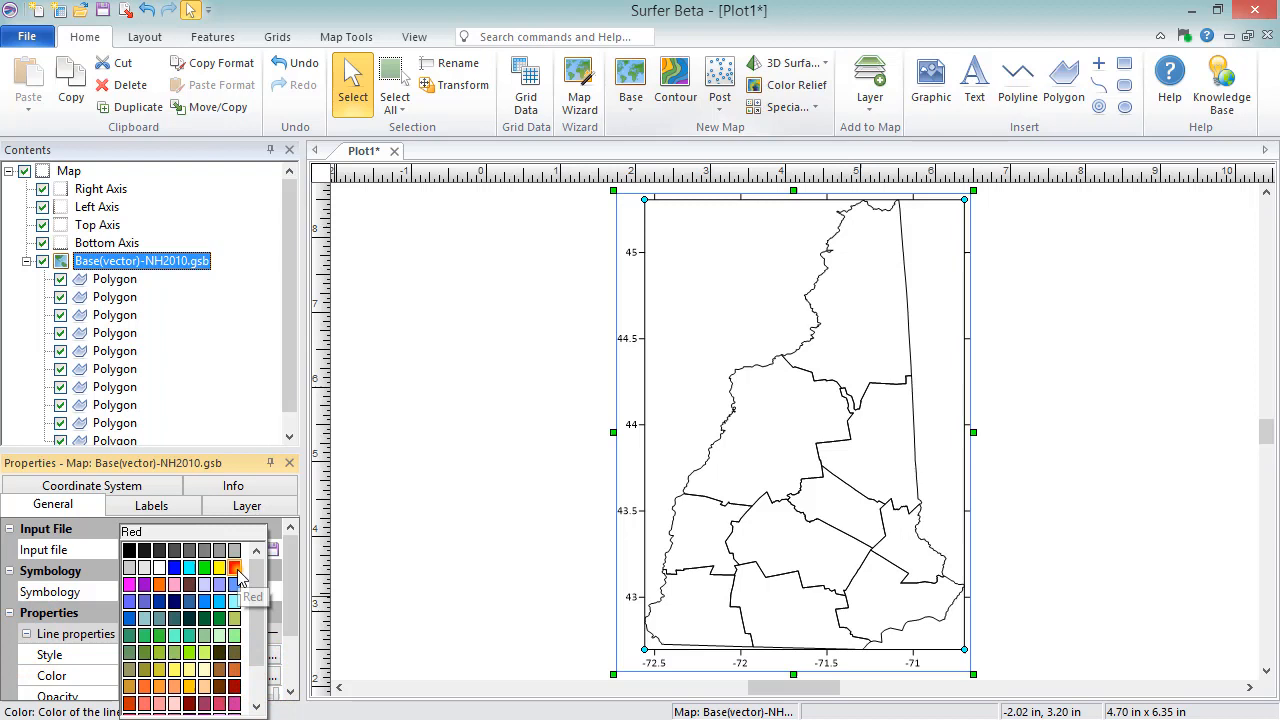
{"action": "left_click", "coordinate": [236, 569]}
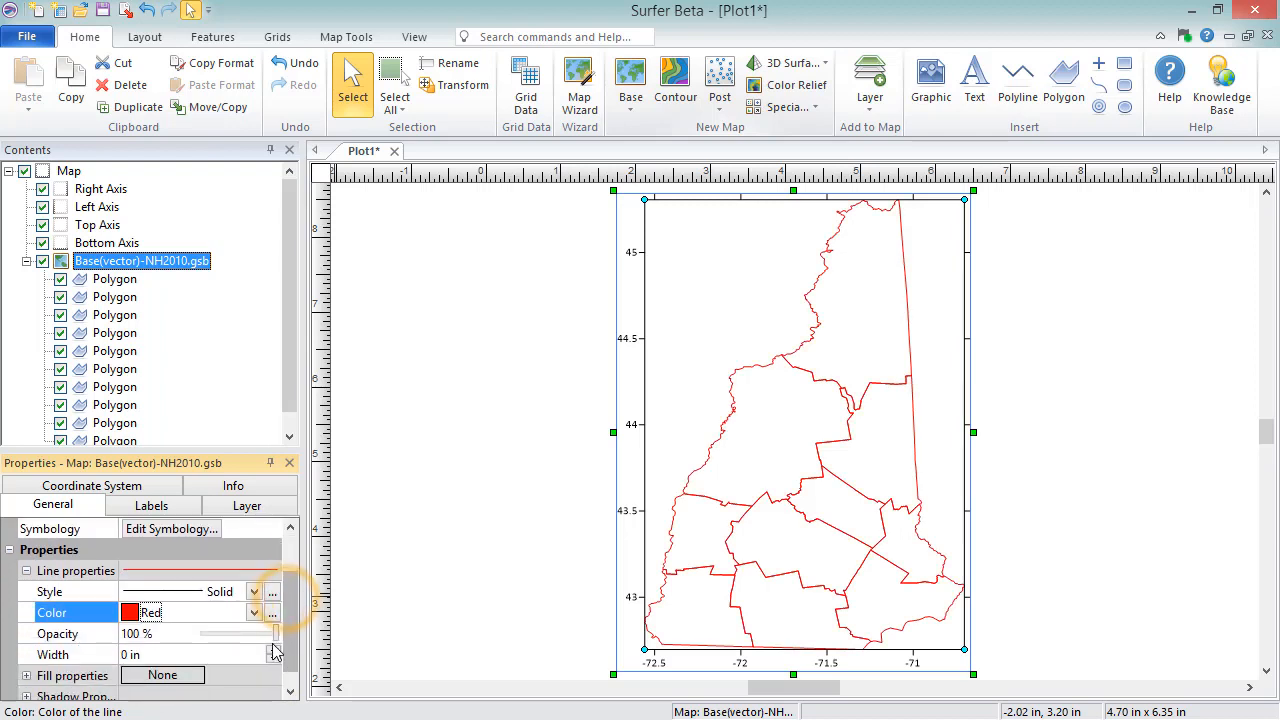
{"action": "left_click", "coordinate": [273, 650]}
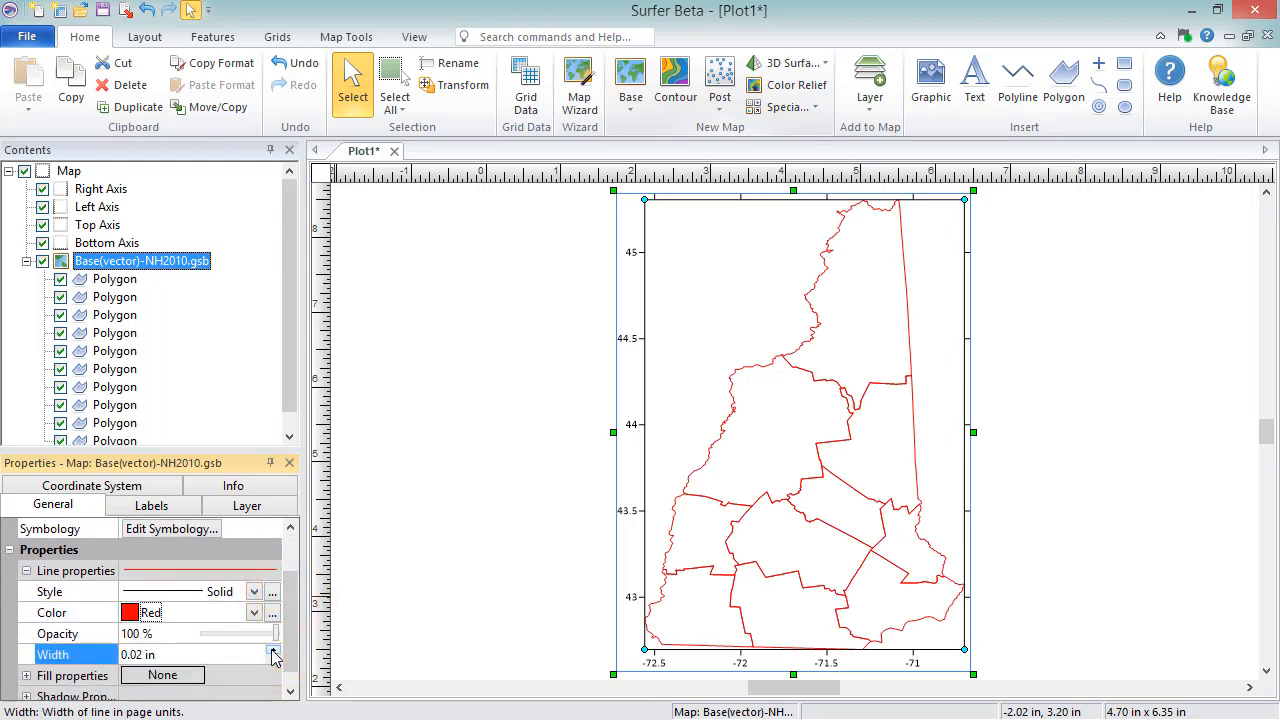
{"action": "left_click", "coordinate": [151, 505]}
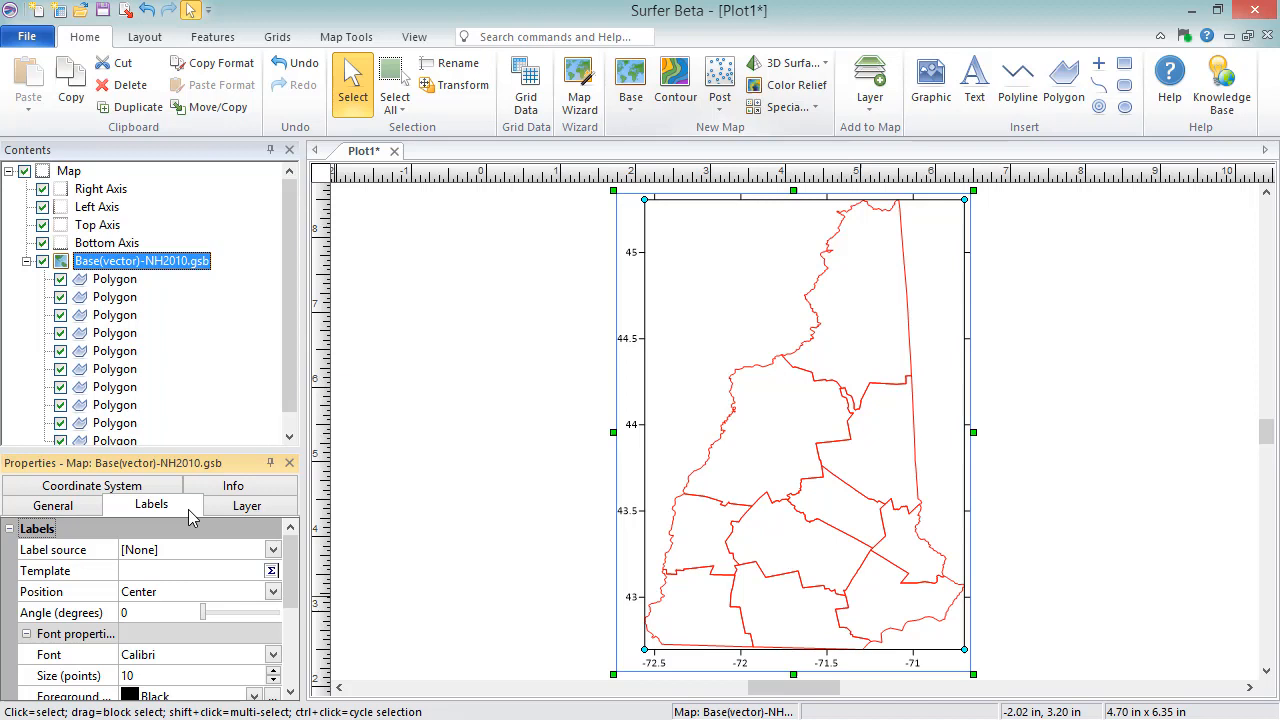
Switch the layer's label source to [Template] and open the template Text Editor.
{"action": "left_click", "coordinate": [272, 549]}
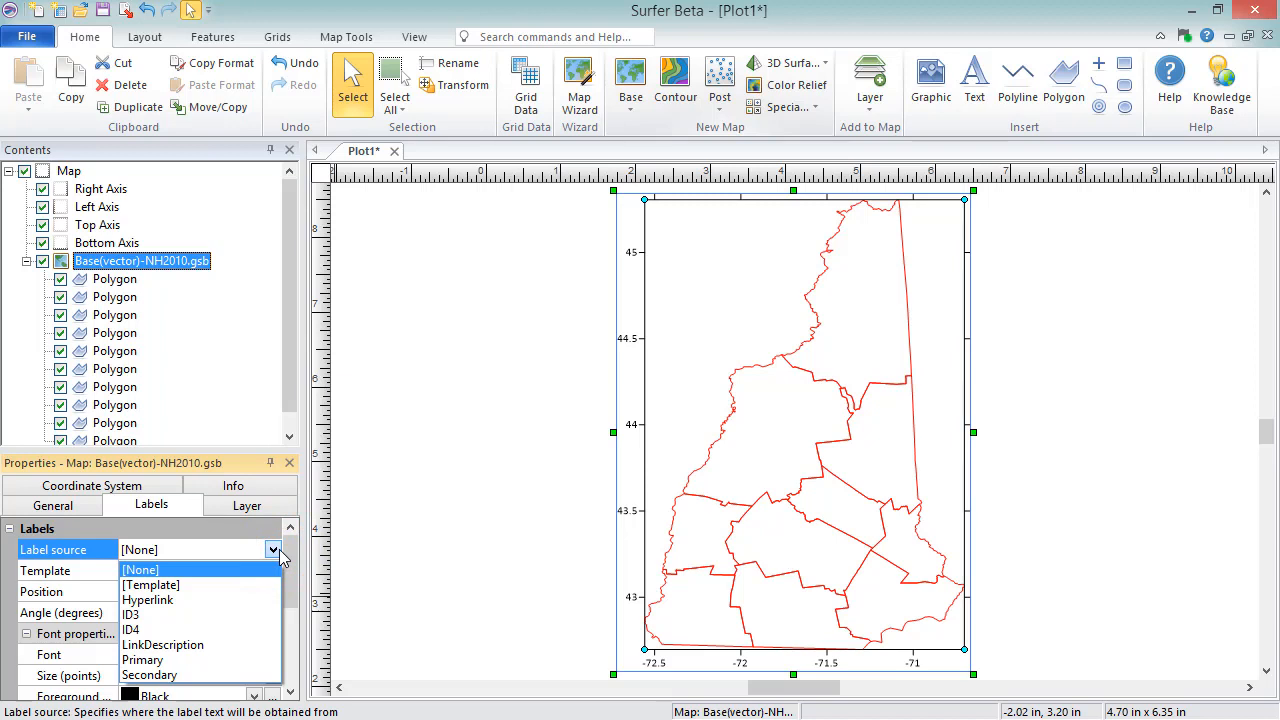
{"action": "left_click", "coordinate": [150, 585]}
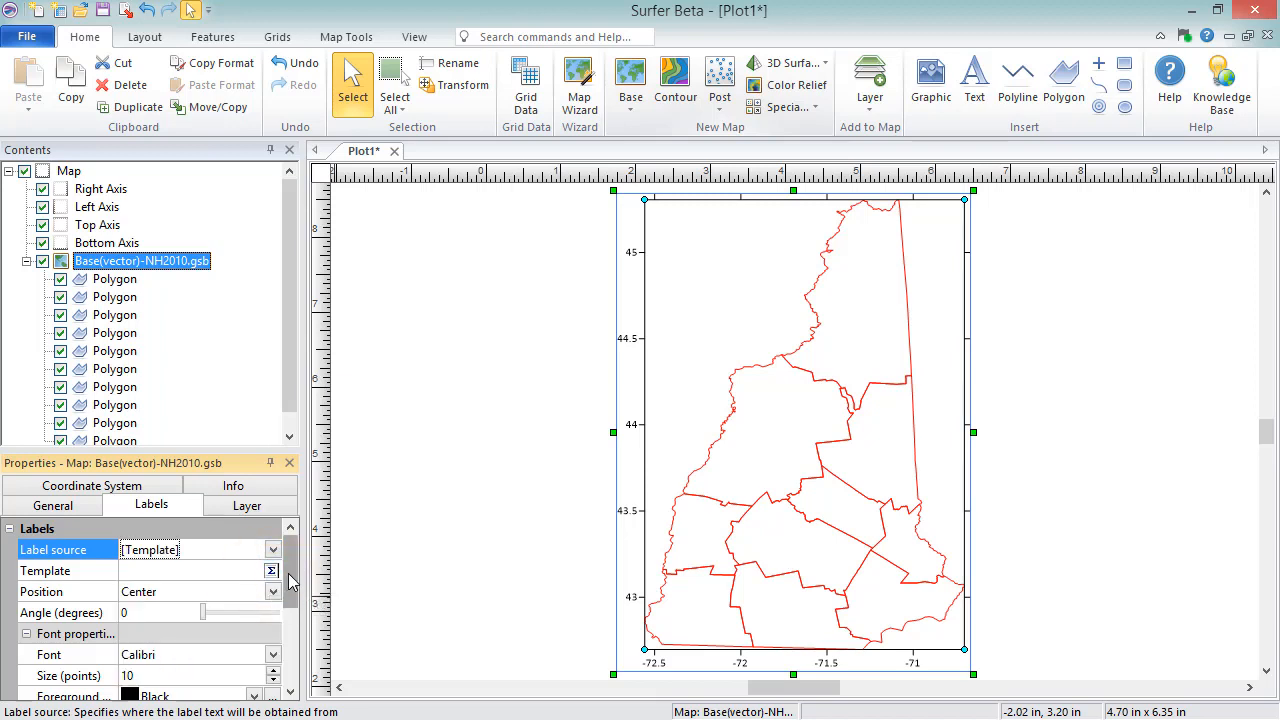
{"action": "mouse_move", "coordinate": [271, 570]}
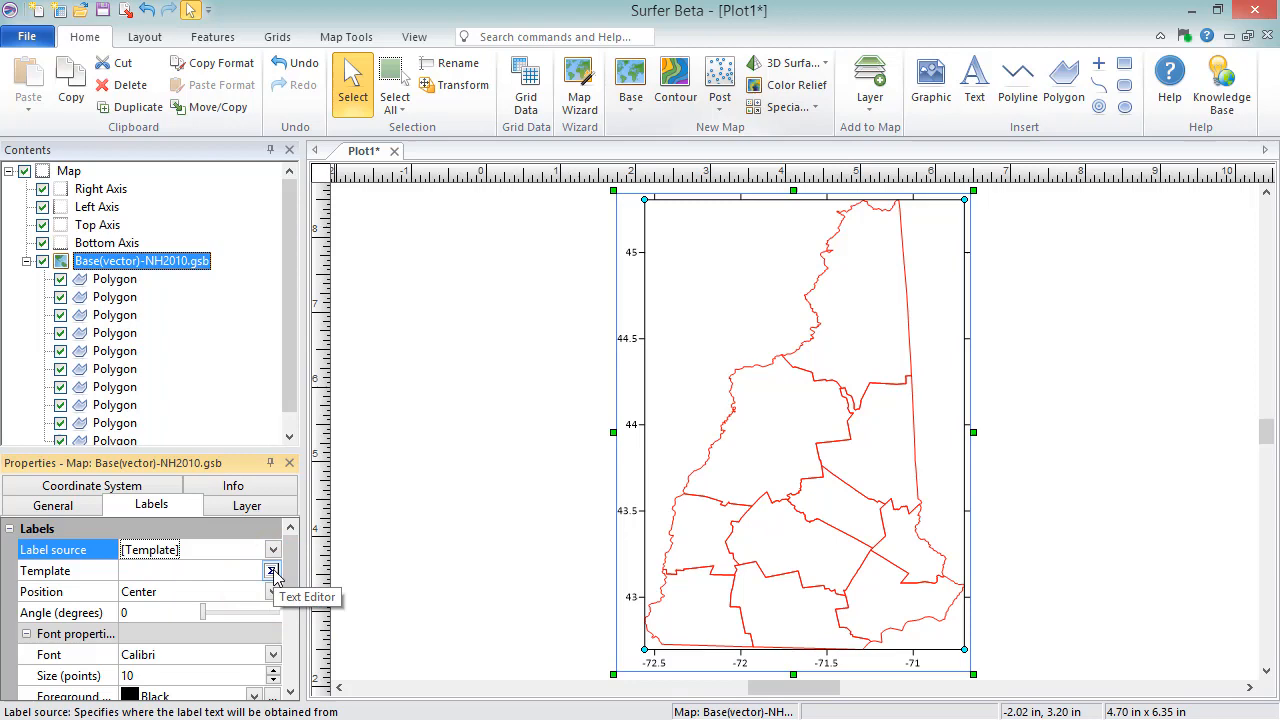
{"action": "left_click", "coordinate": [272, 570]}
{"action": "type", "text": "FIPS"}
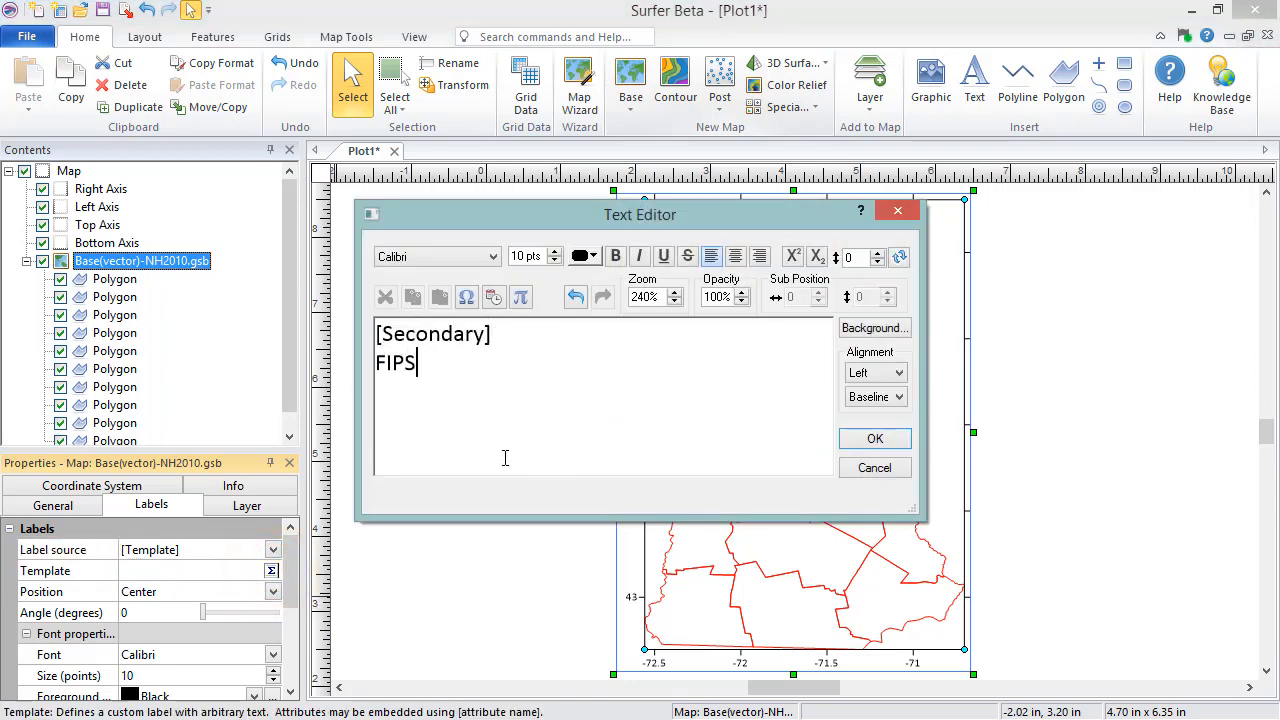
Add ': [Primary]' to the label template and apply it to the county labels.
{"action": "type", "text": ": [Primary"}
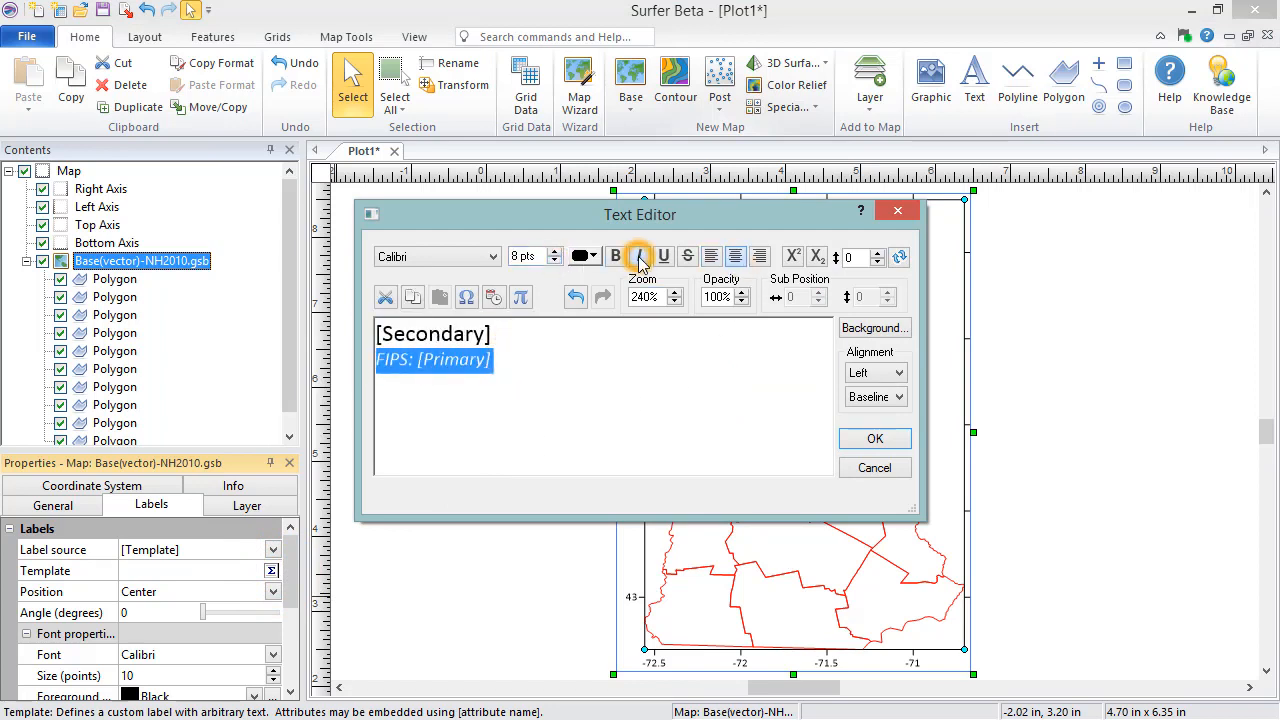
{"action": "left_click", "coordinate": [874, 438]}
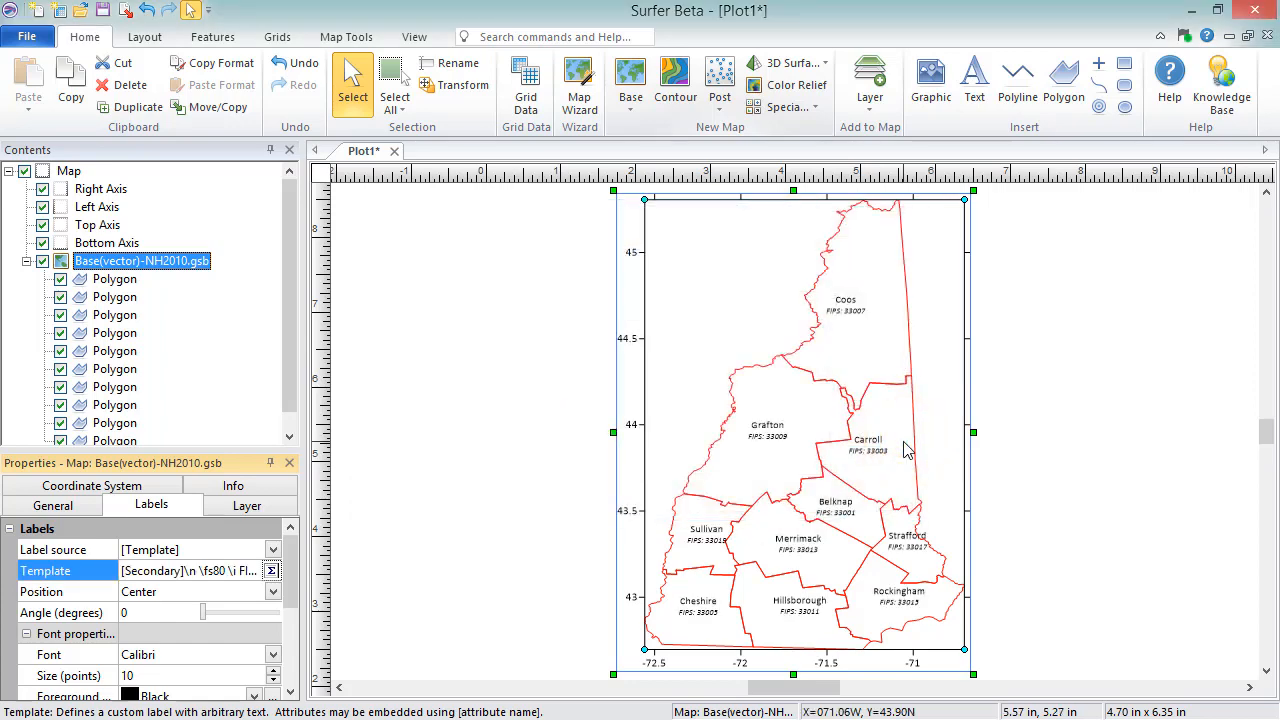
Set the county label foreground color to Blue and turn on layer label editing.
{"action": "left_click", "coordinate": [272, 591]}
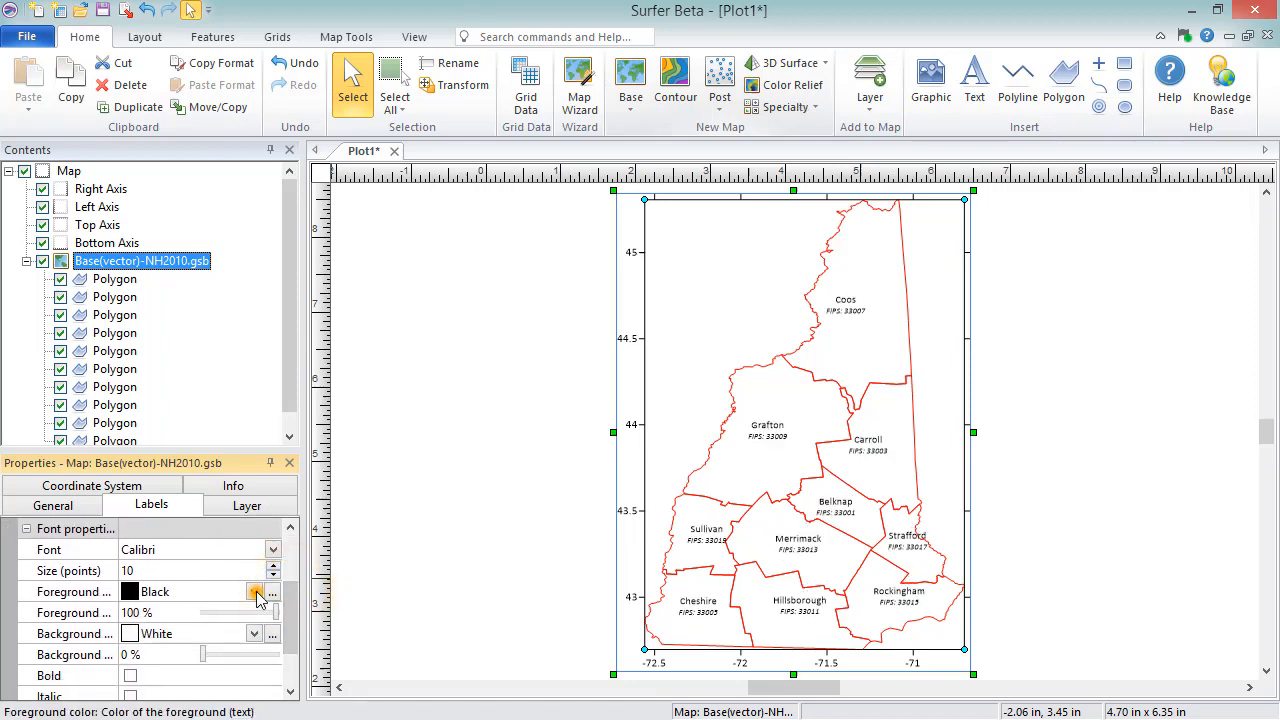
{"action": "left_click", "coordinate": [258, 591]}
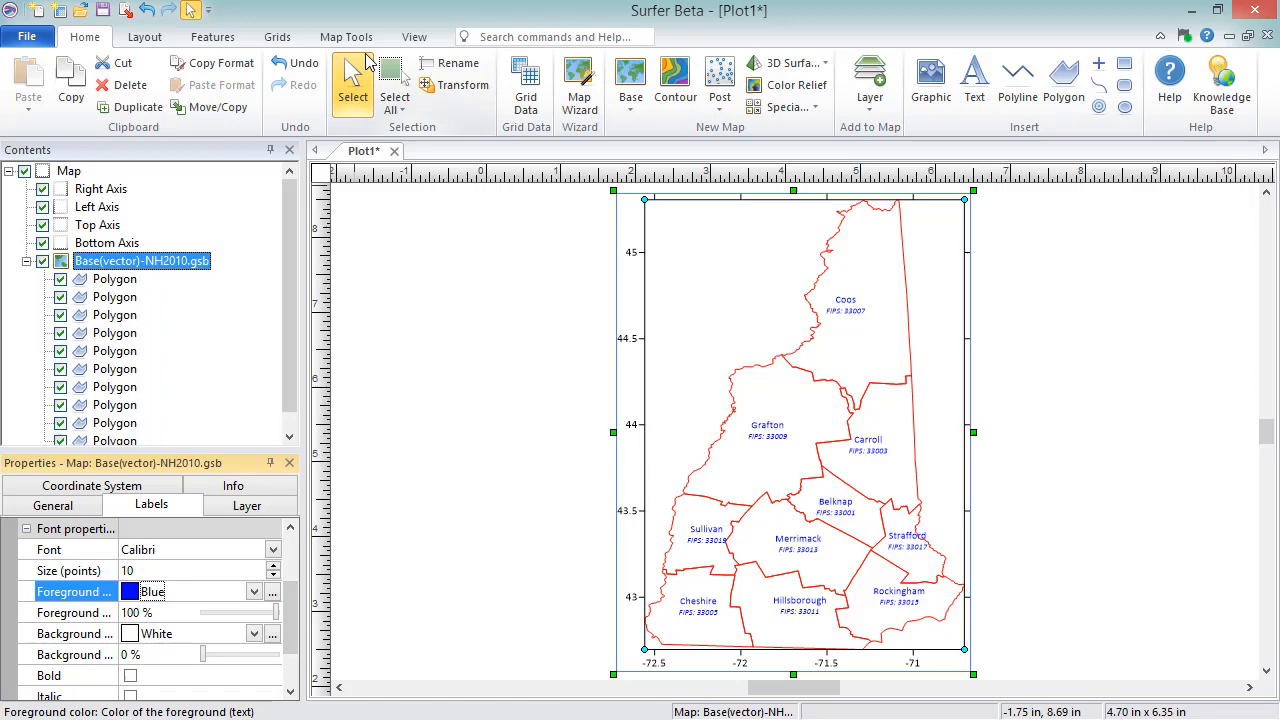
{"action": "left_click", "coordinate": [346, 37]}
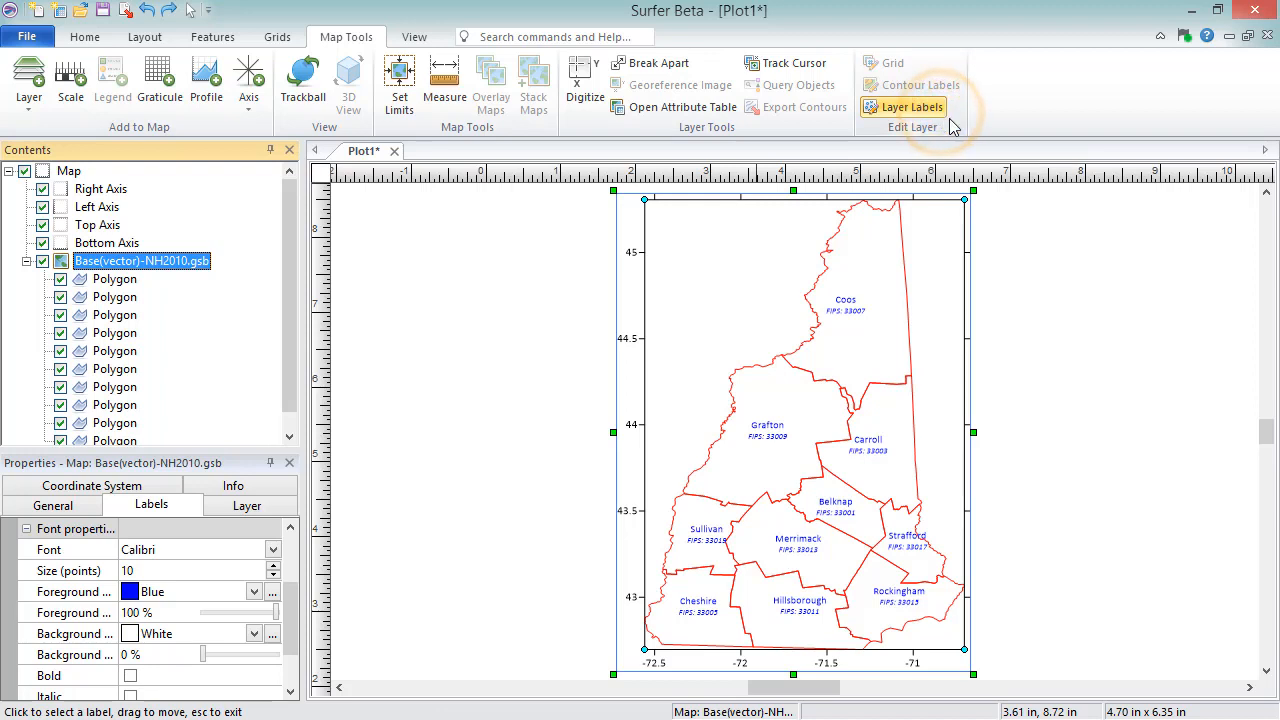
Exit Layer Labels editing after nudging the Strafford label slightly lower.
{"action": "left_click", "coordinate": [905, 540]}
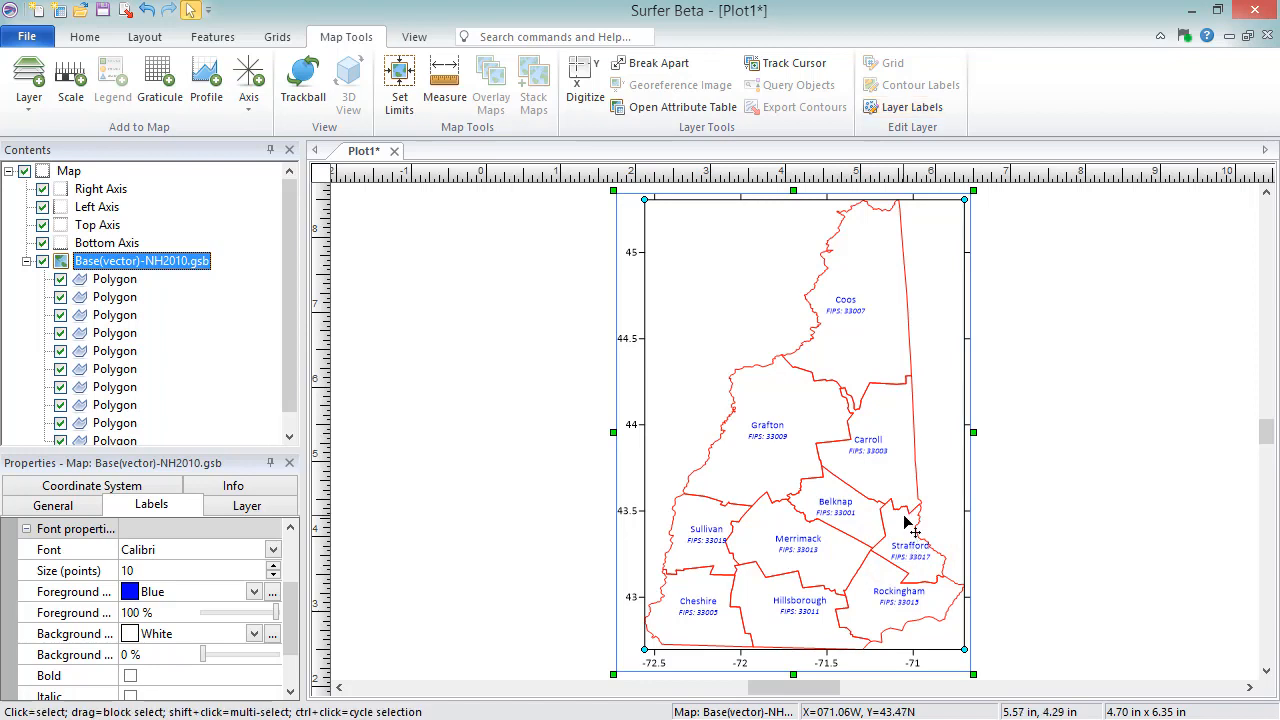
{"action": "mouse_move", "coordinate": [875, 525]}
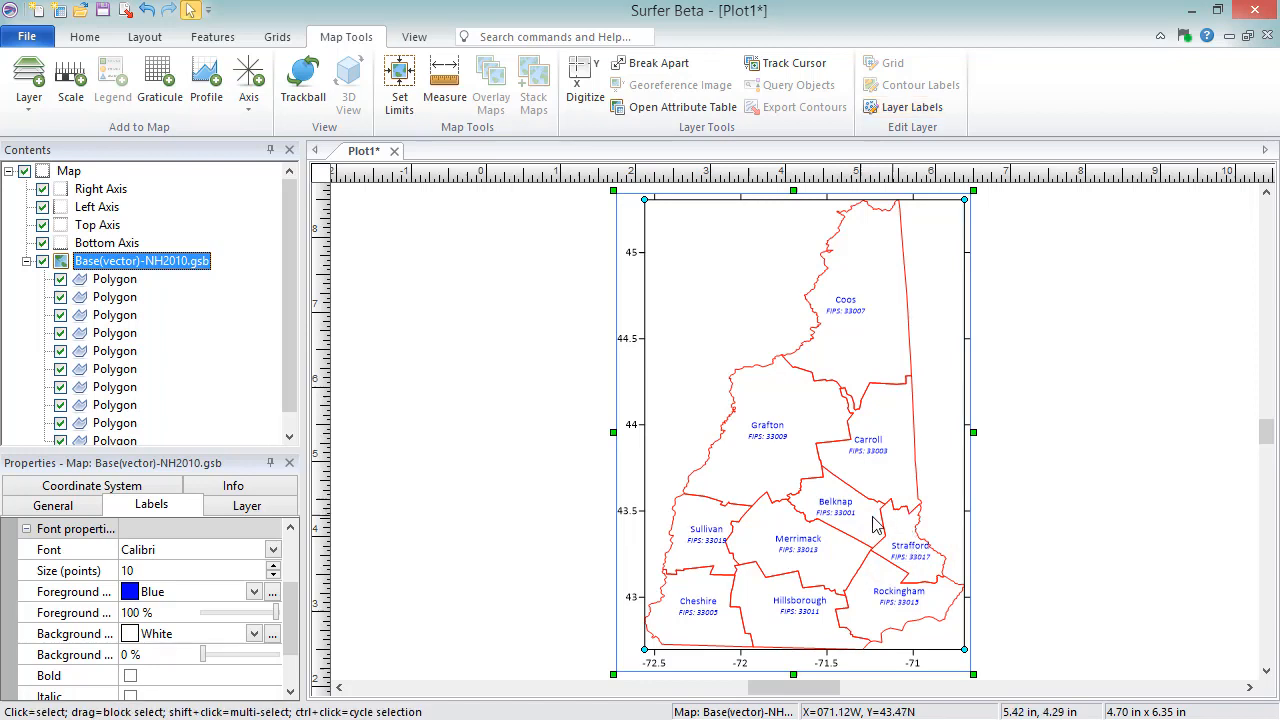
Lower the NH2010 base layer's opacity to 92%.
{"action": "left_click", "coordinate": [247, 505]}
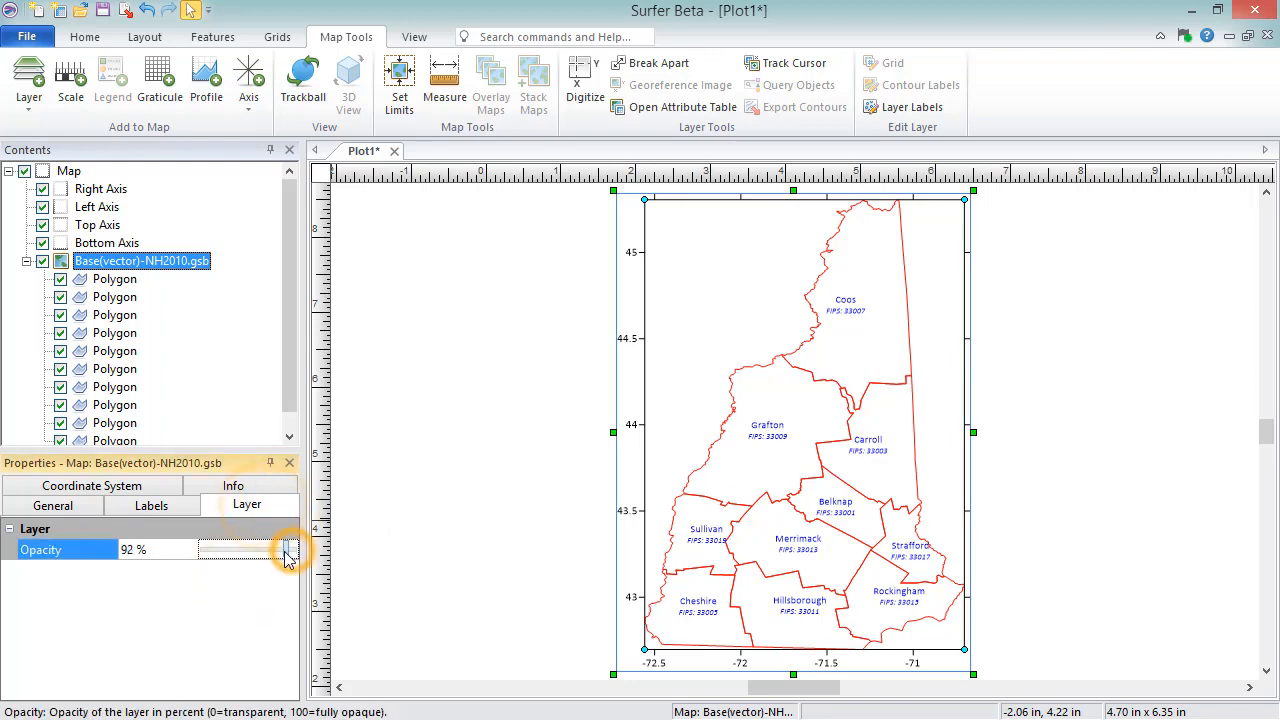
{"action": "left_click_drag", "start_coordinate": [285, 549], "coordinate": [215, 549]}
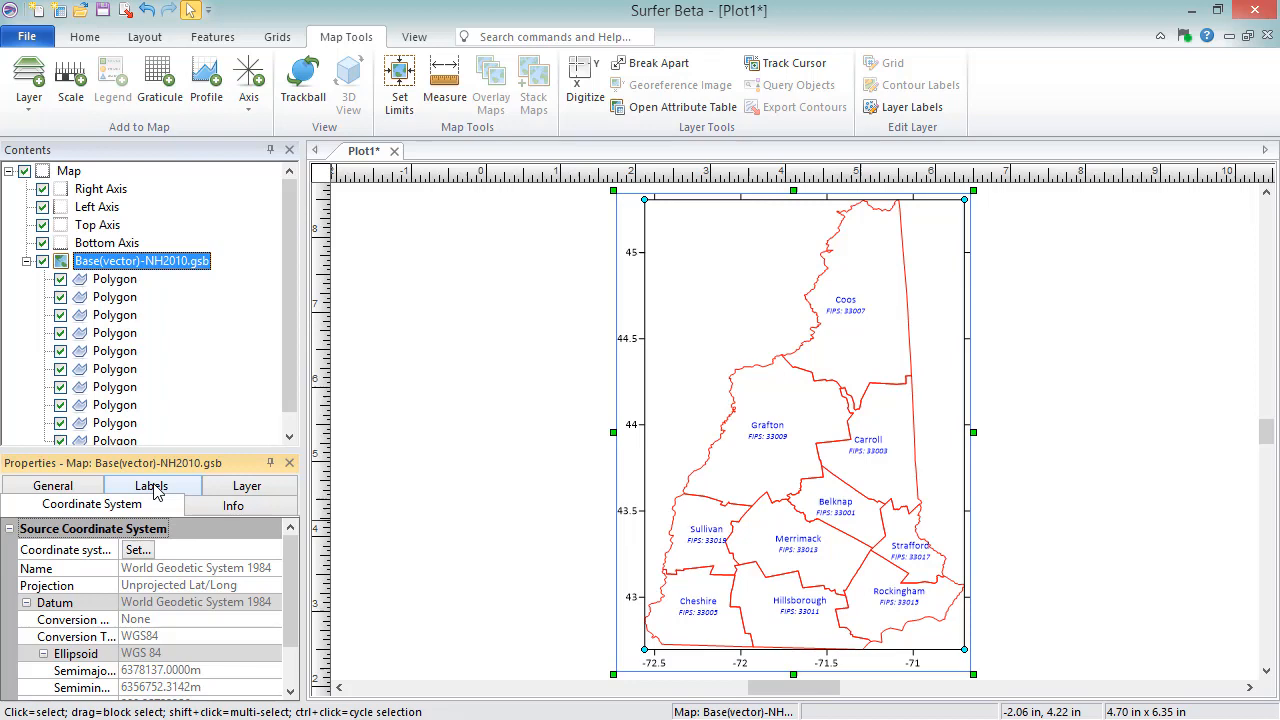
Cancel the Assign Coordinate System dialog and view the Coos polygon's geometry info (460 points).
{"action": "left_click", "coordinate": [138, 549]}
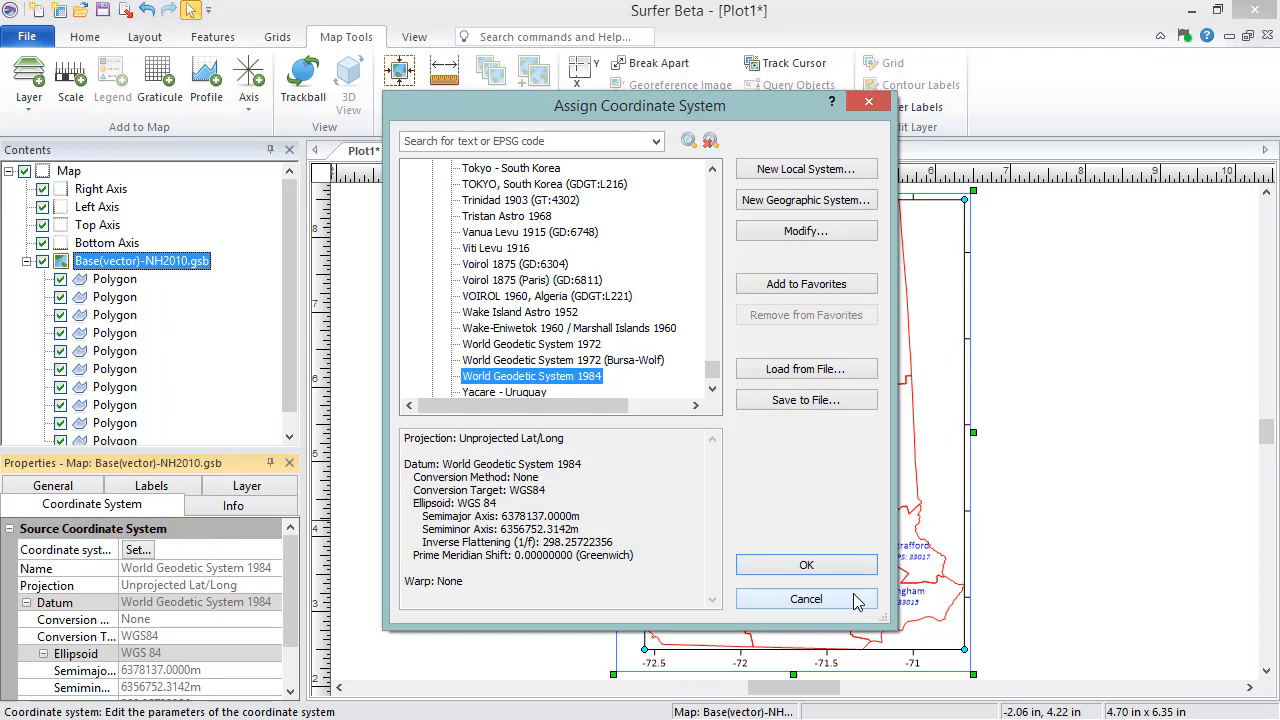
{"action": "left_click", "coordinate": [806, 599]}
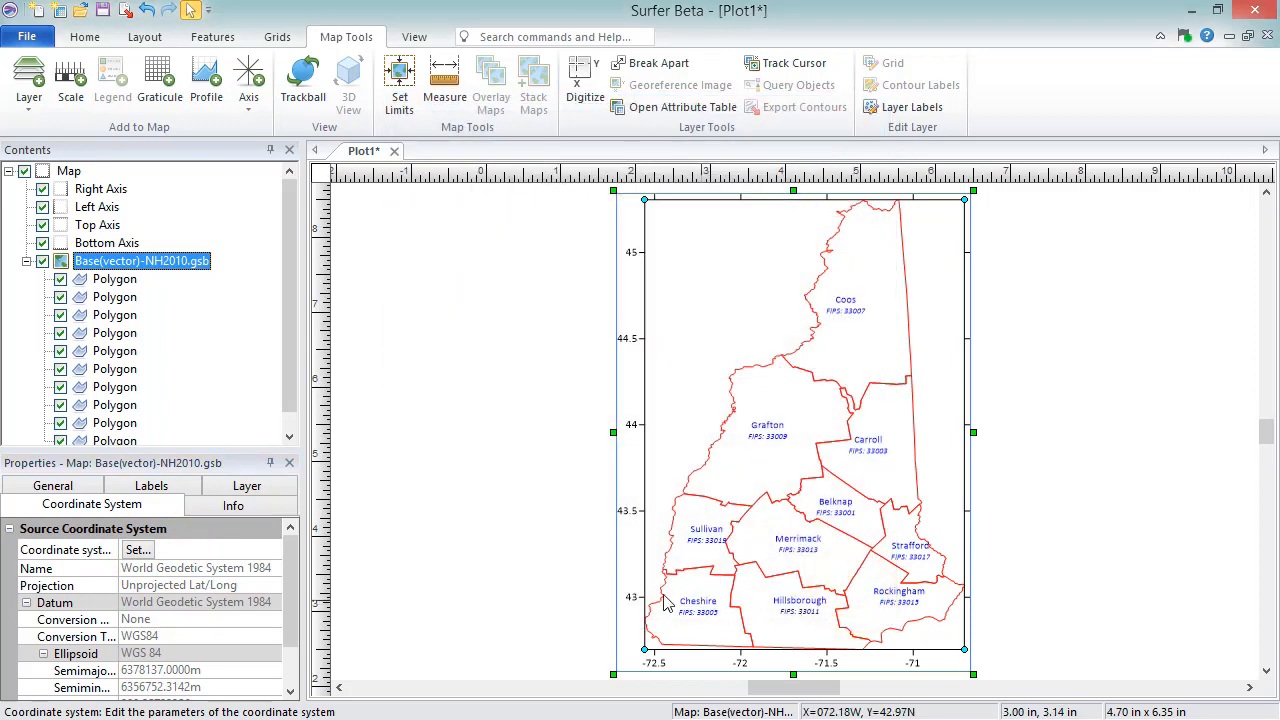
{"action": "left_click", "coordinate": [233, 504]}
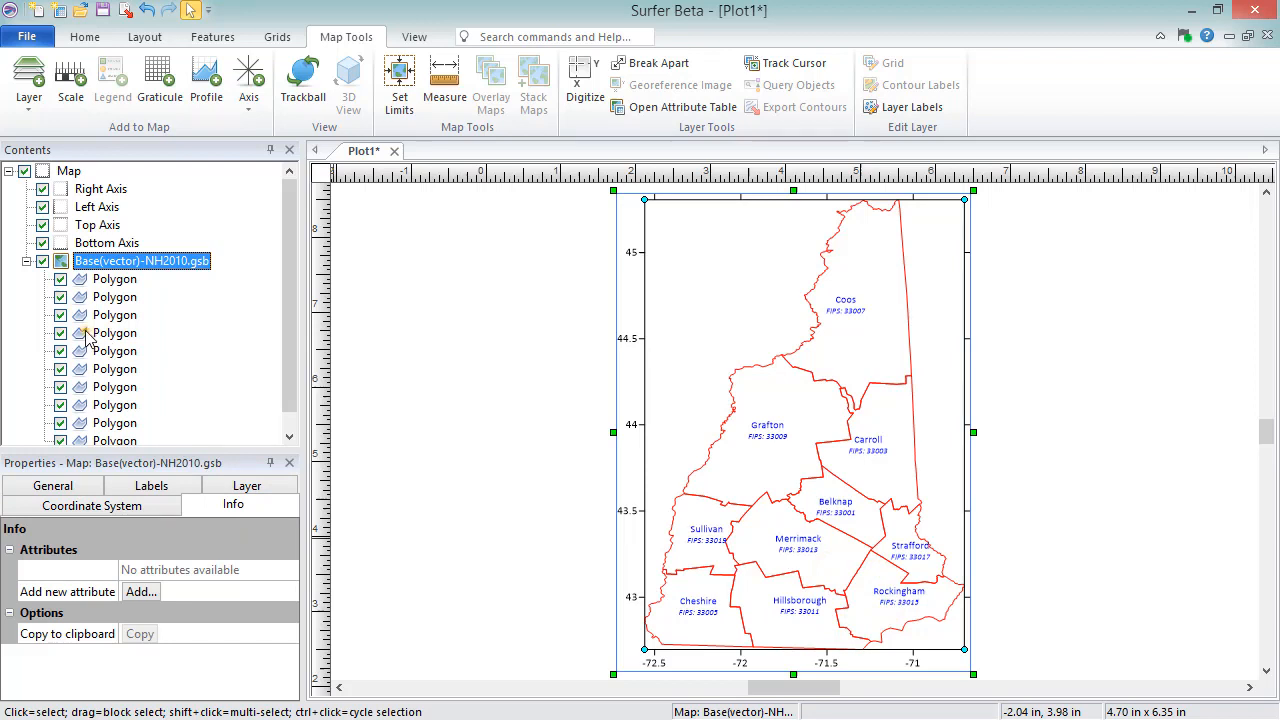
{"action": "left_click", "coordinate": [114, 333]}
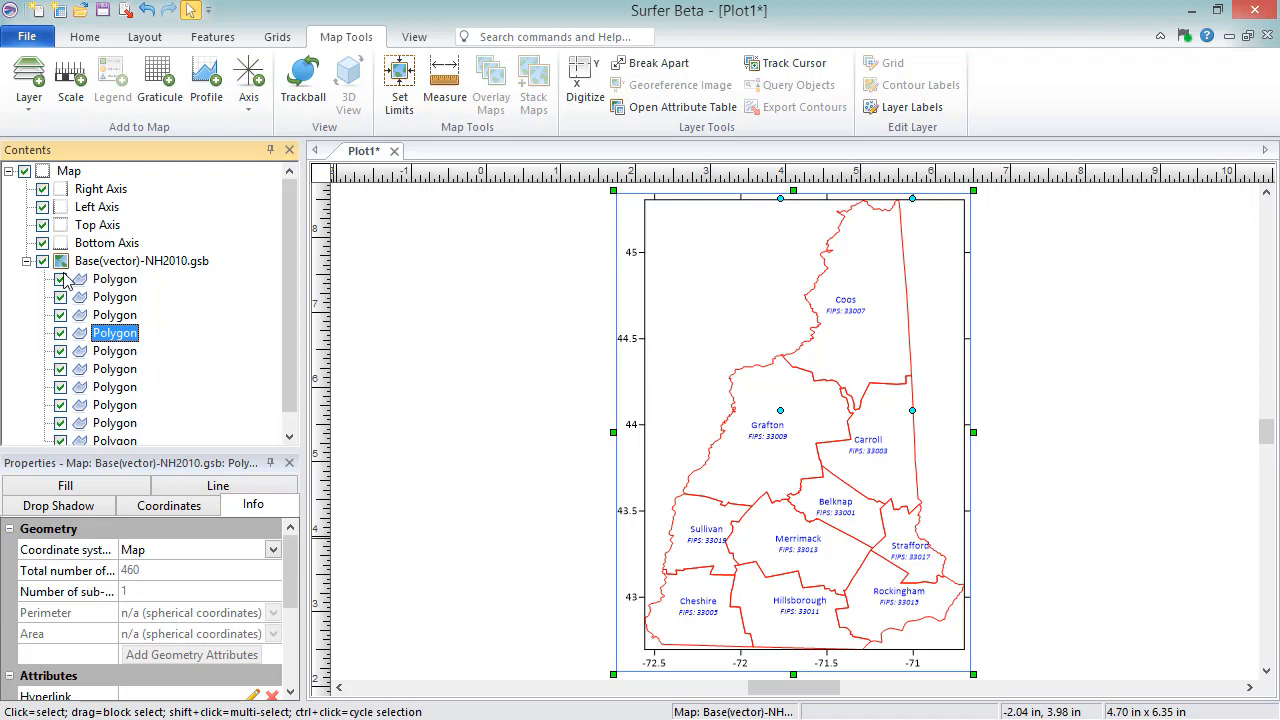
Select the Cheshire county polygon on the base map for deletion.
{"action": "left_click", "coordinate": [141, 260]}
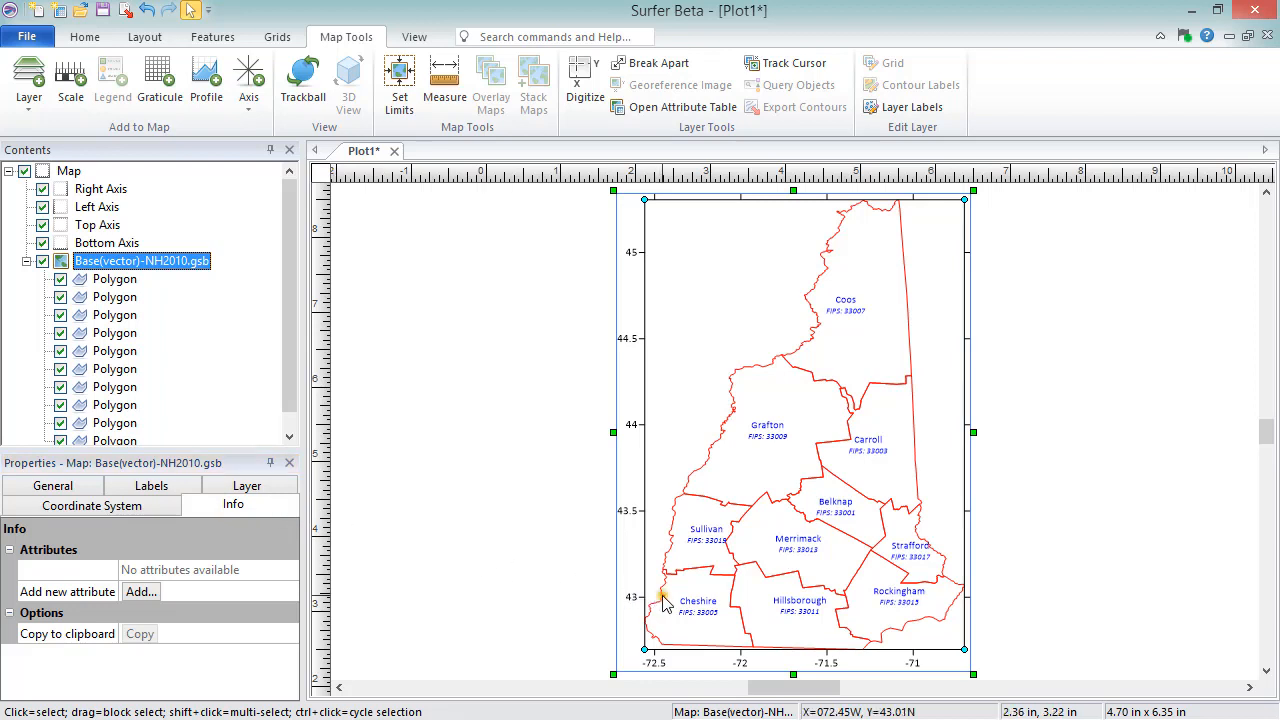
{"action": "left_click", "coordinate": [697, 605]}
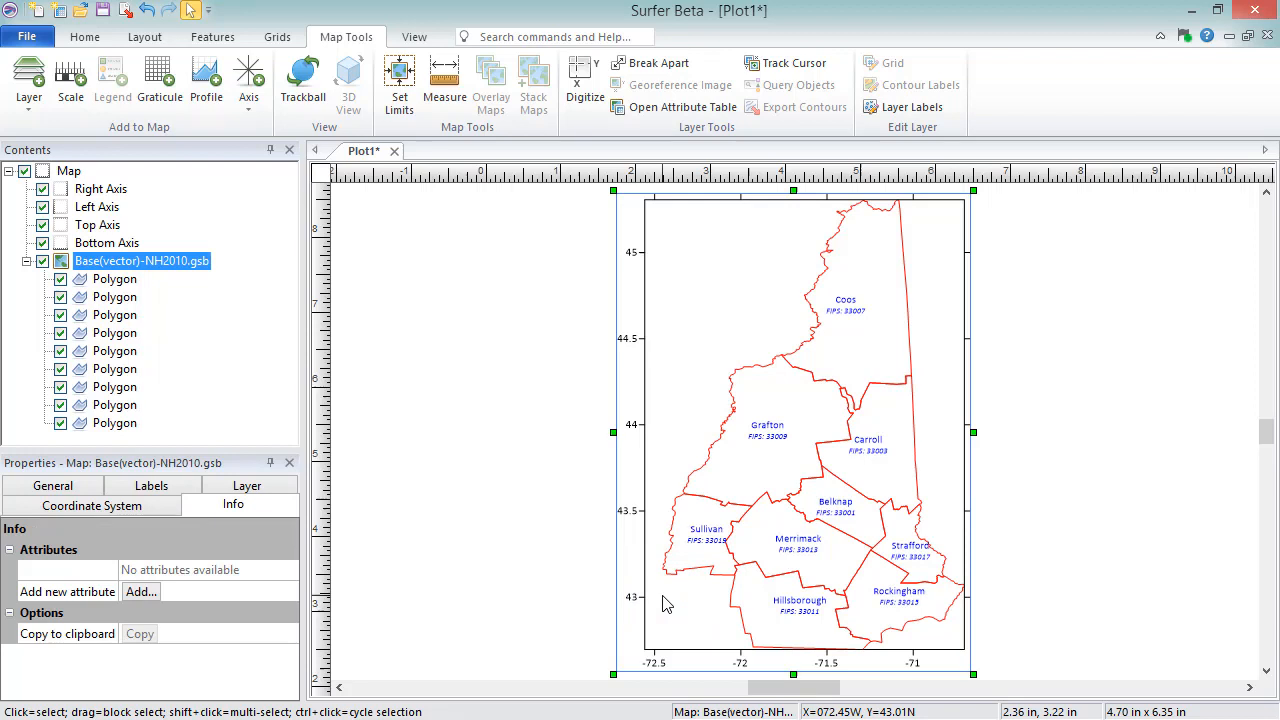
{"action": "mouse_move", "coordinate": [850, 542]}
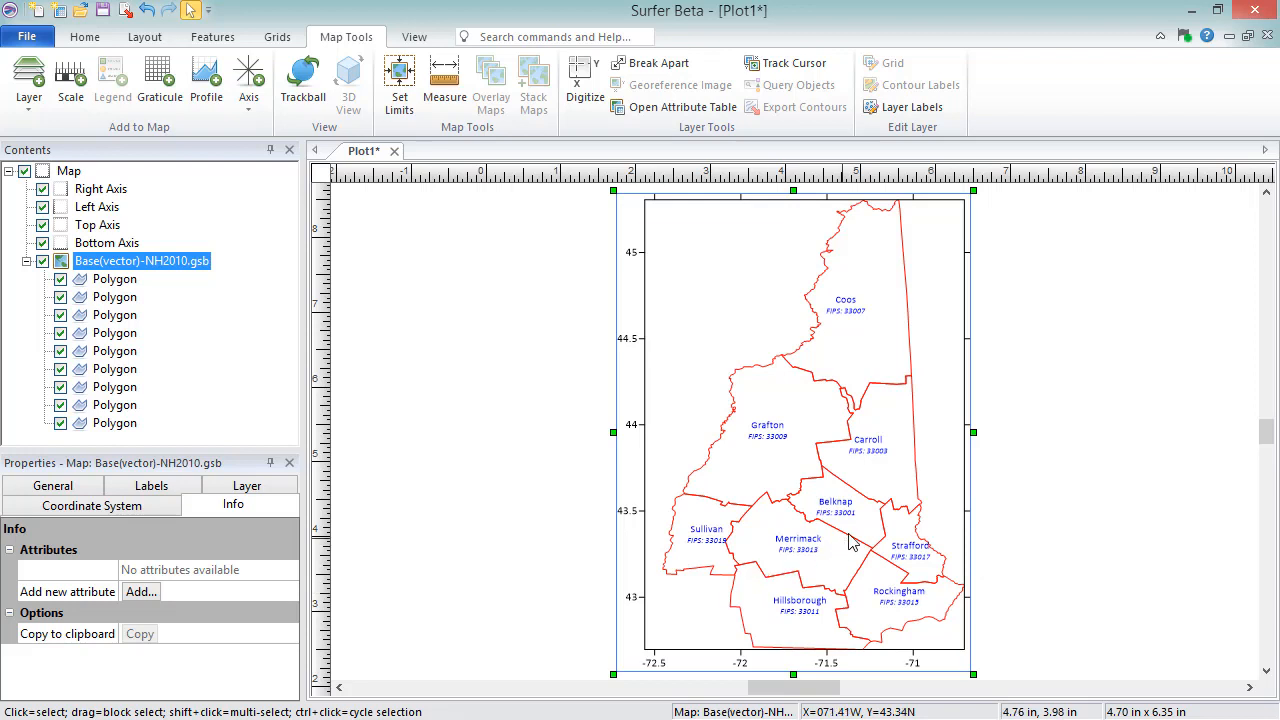
Select the Belknap polygon and set its hatch fill foreground colour to green.
{"action": "left_click", "coordinate": [835, 510]}
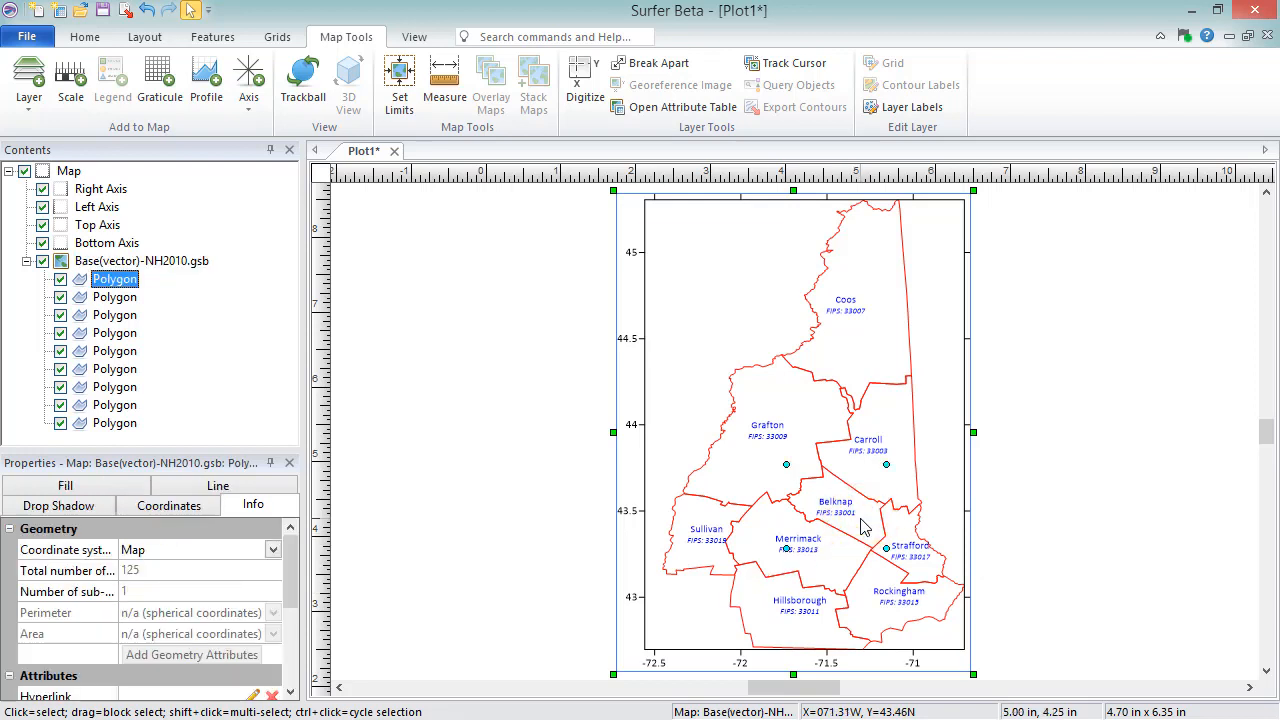
{"action": "left_click", "coordinate": [65, 503]}
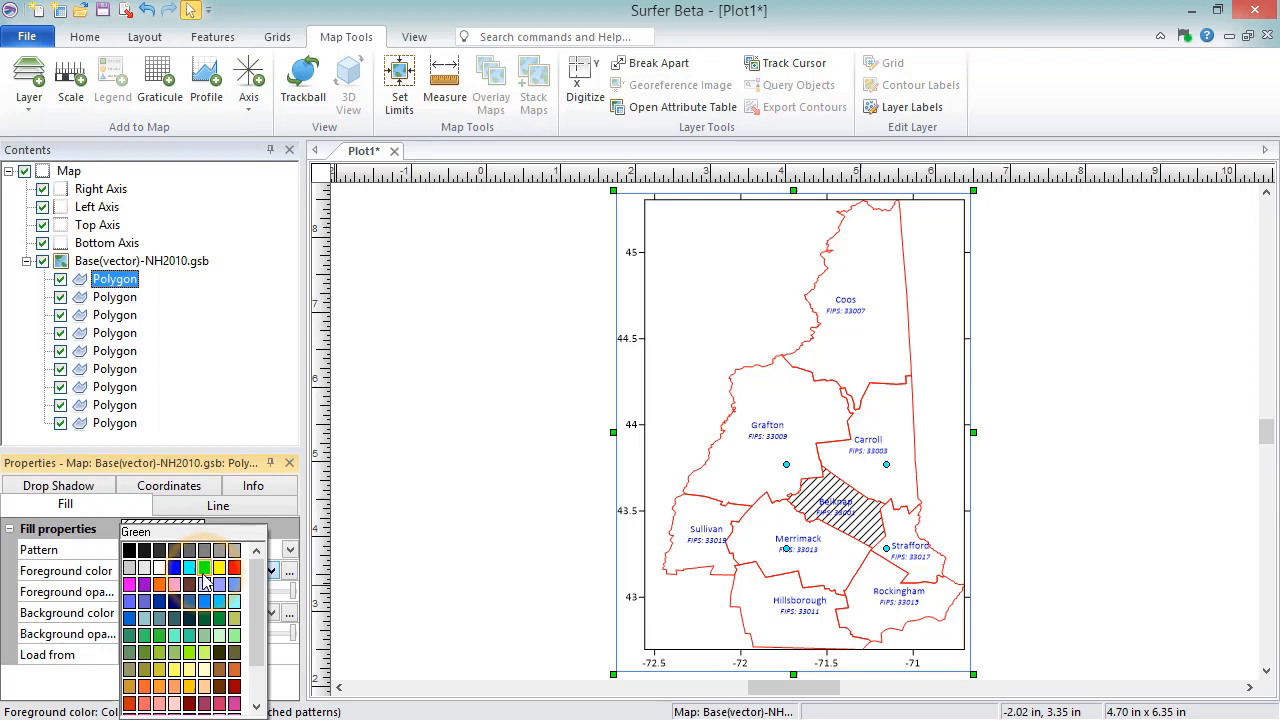
{"action": "left_click", "coordinate": [205, 581]}
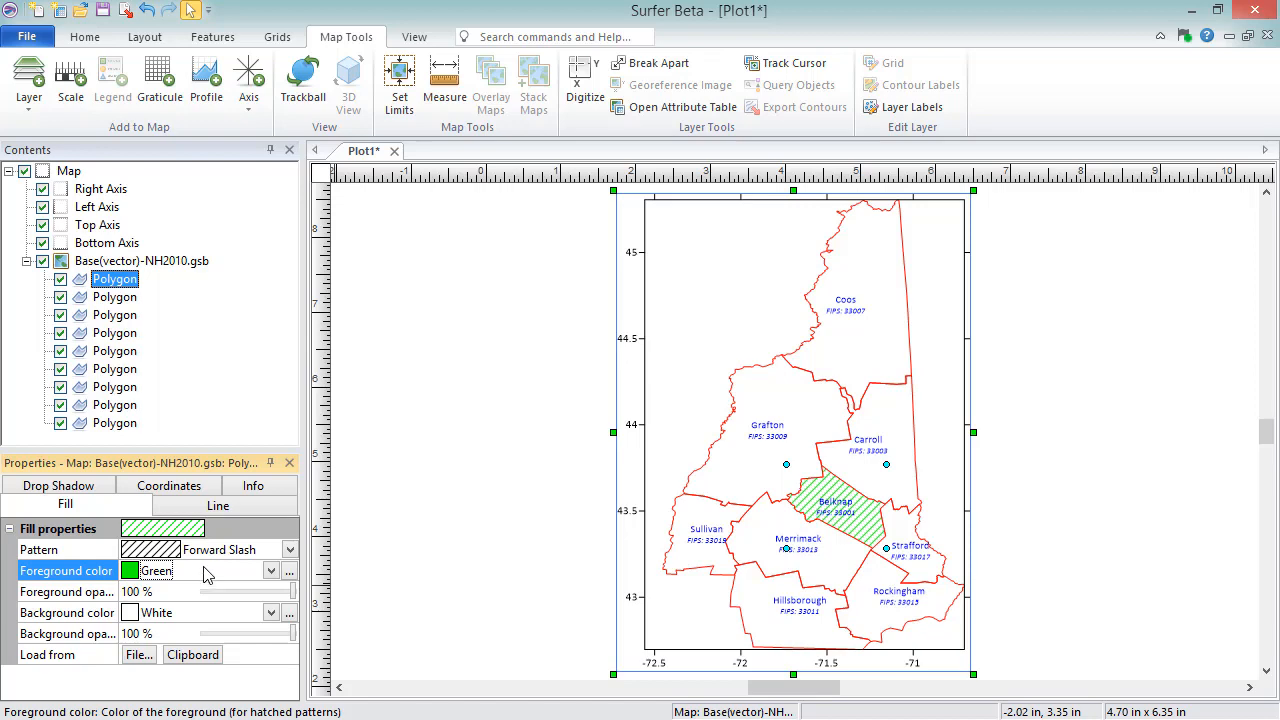
{"action": "left_click", "coordinate": [85, 37]}
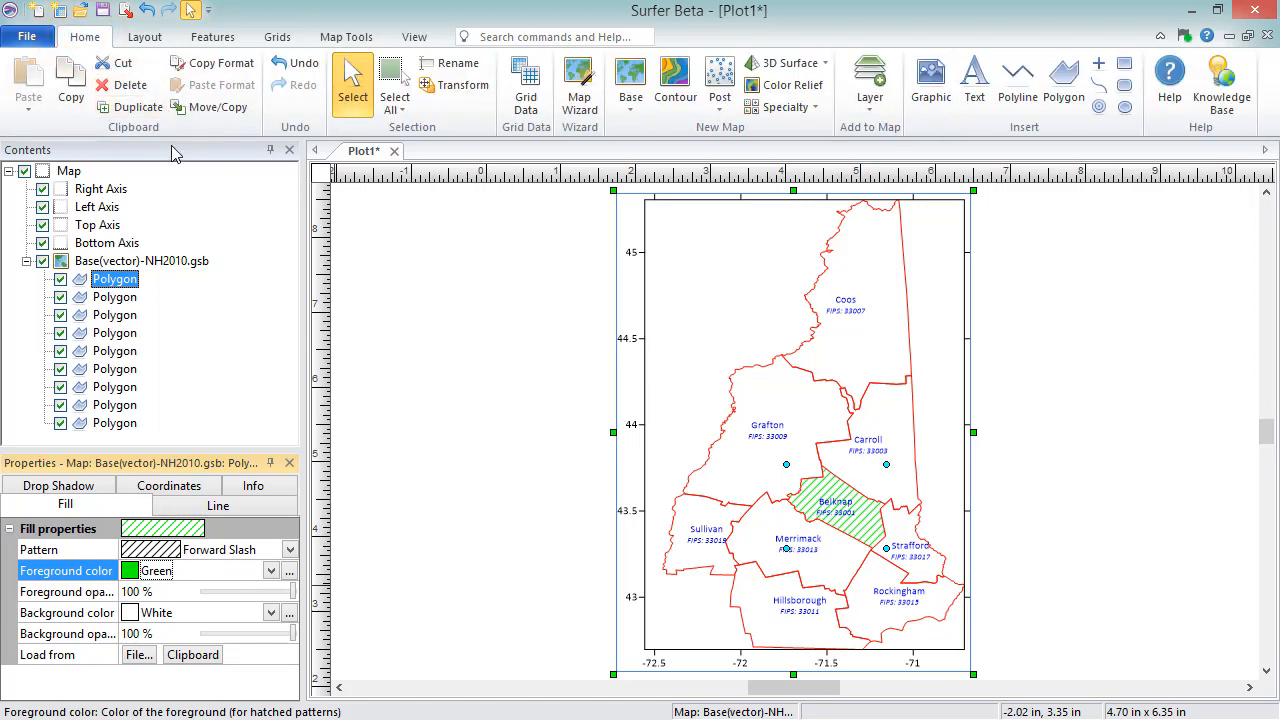
{"action": "mouse_move", "coordinate": [212, 62]}
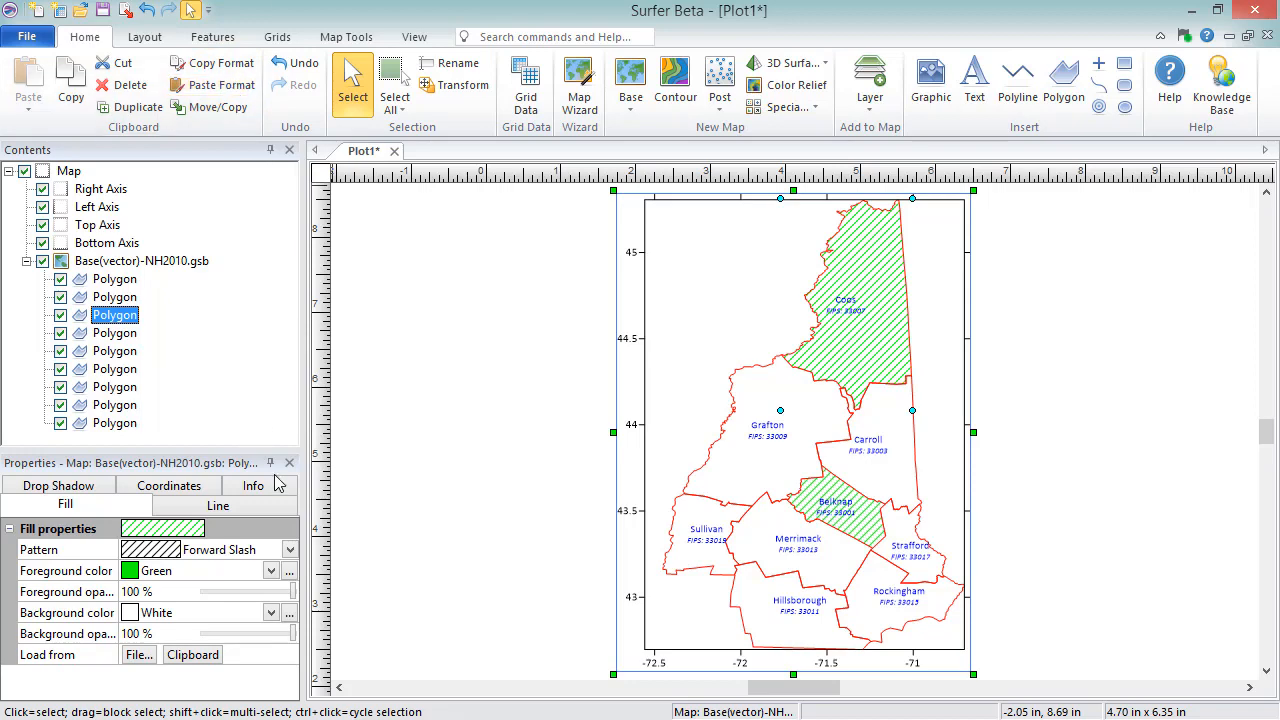
Add a new attribute to the Coos polygon and rename it Attrib2.
{"action": "left_click", "coordinate": [253, 485]}
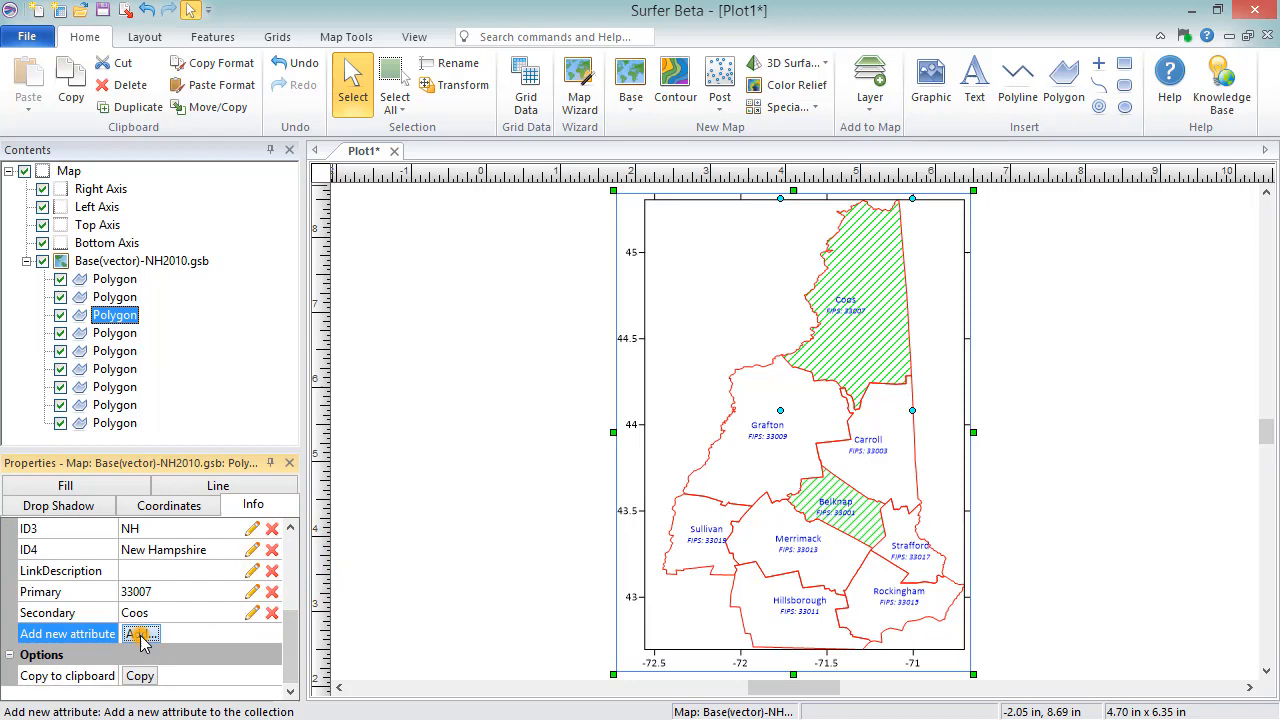
{"action": "left_click", "coordinate": [140, 633]}
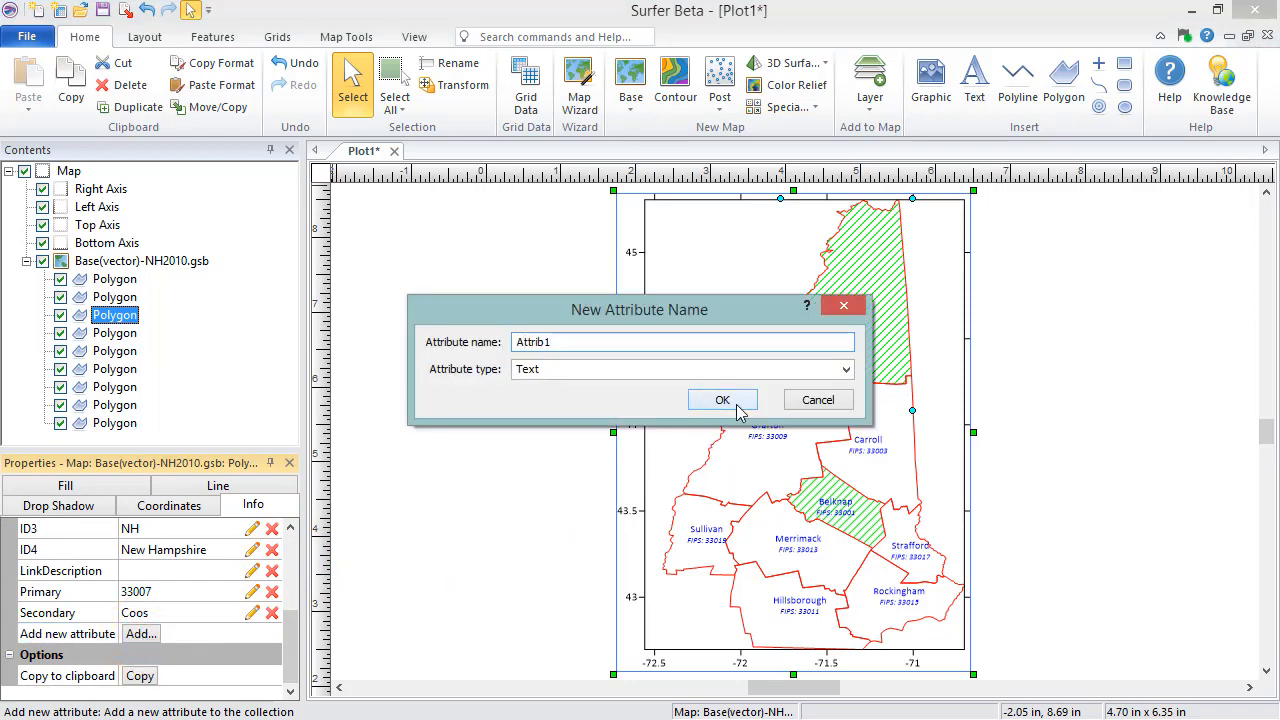
{"action": "left_click", "coordinate": [722, 400]}
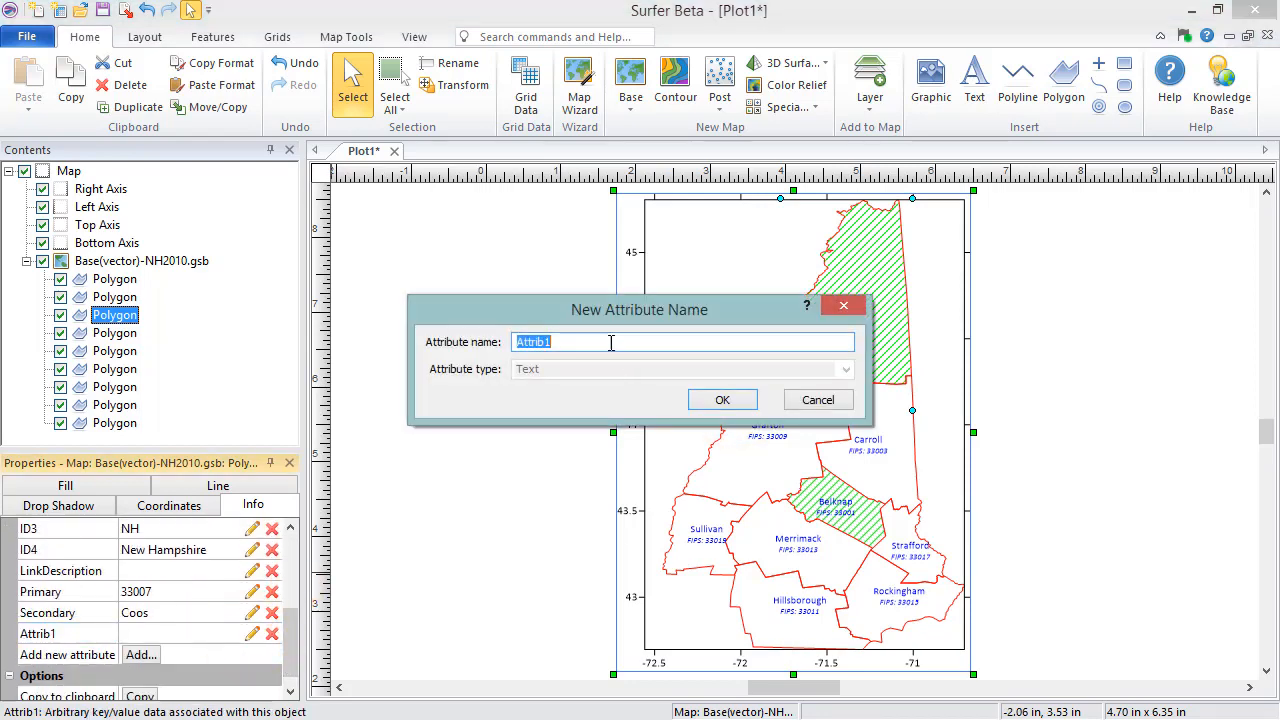
{"action": "type", "text": "Attrib2"}
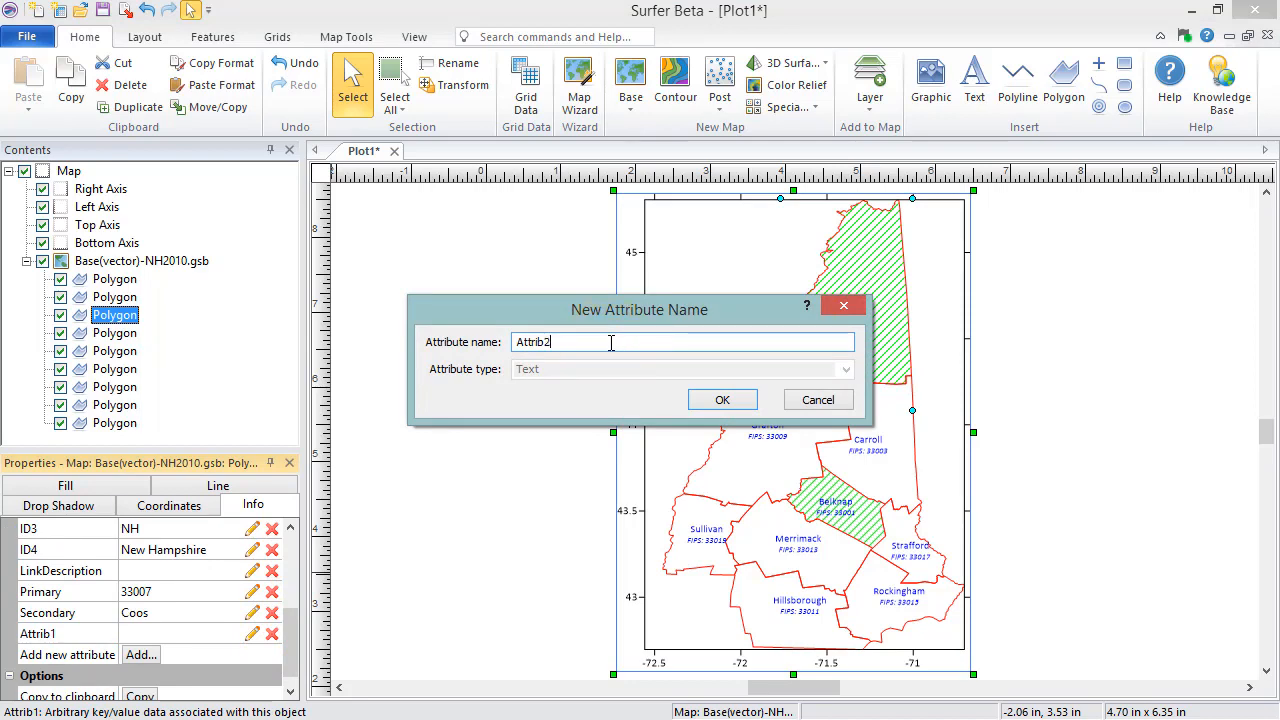
{"action": "left_click", "coordinate": [722, 399]}
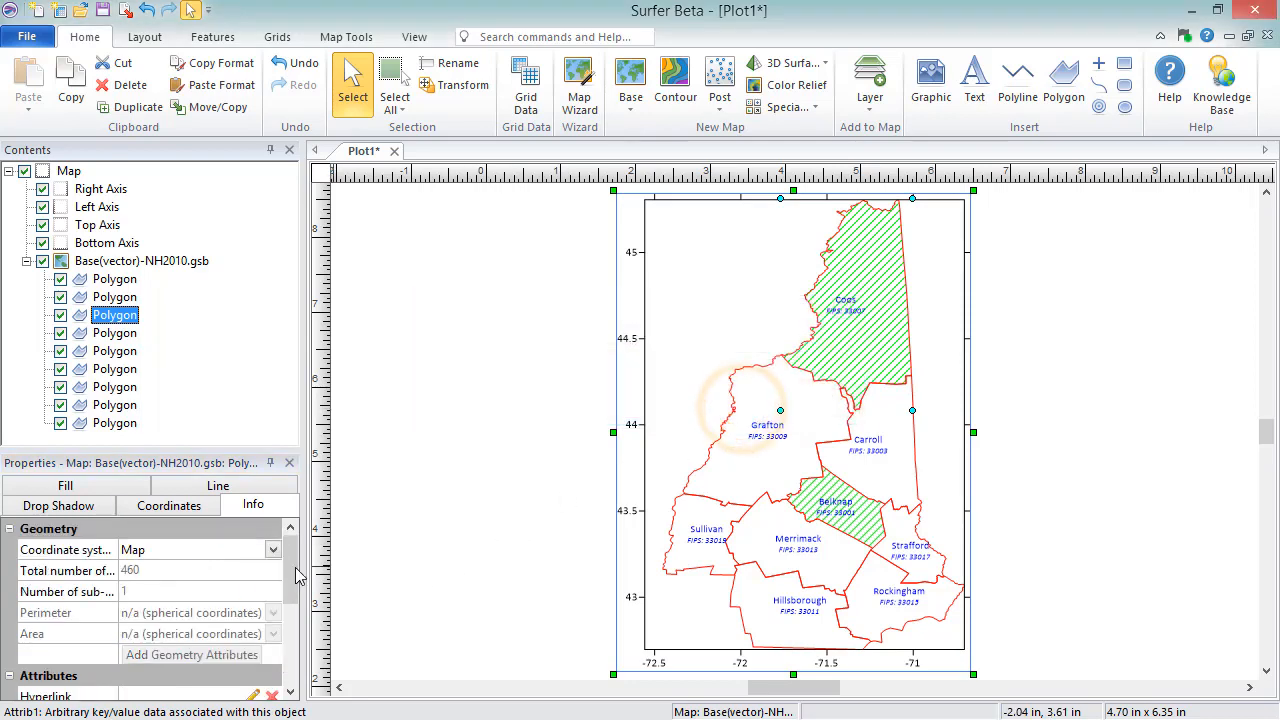
{"action": "scroll", "scroll_direction": "down", "scroll_amount": 3}
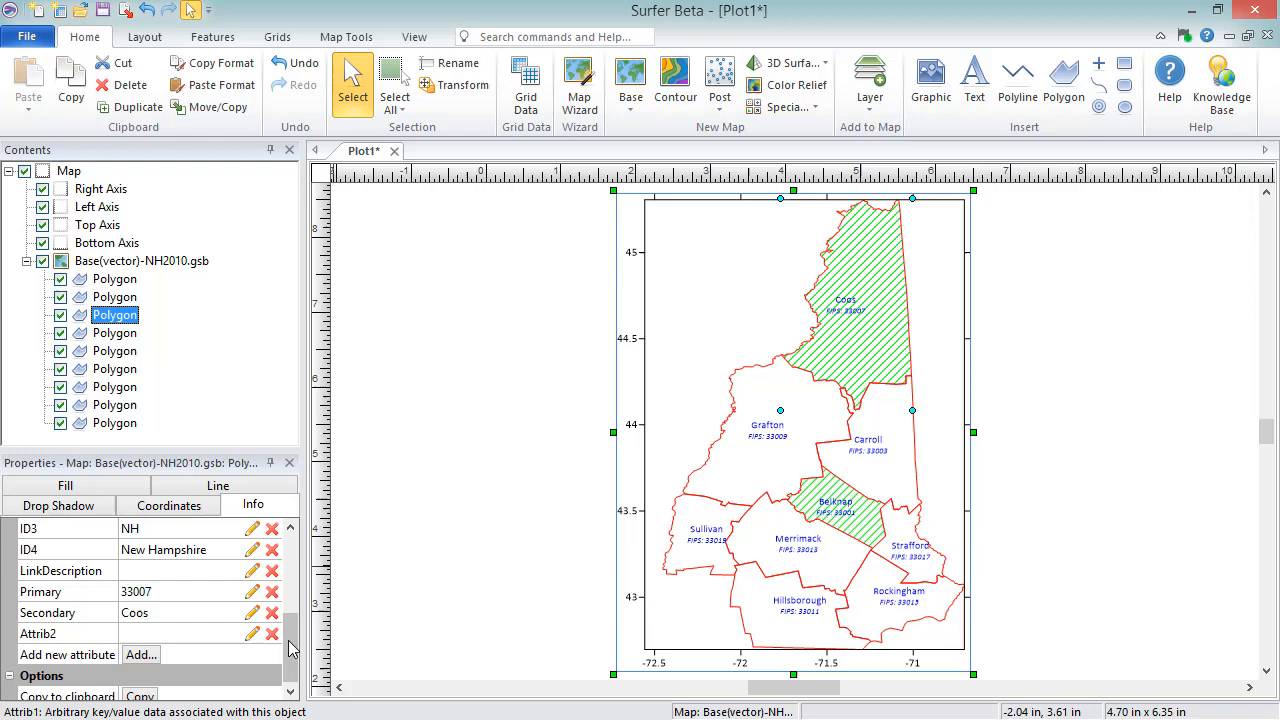
{"action": "mouse_move", "coordinate": [271, 633]}
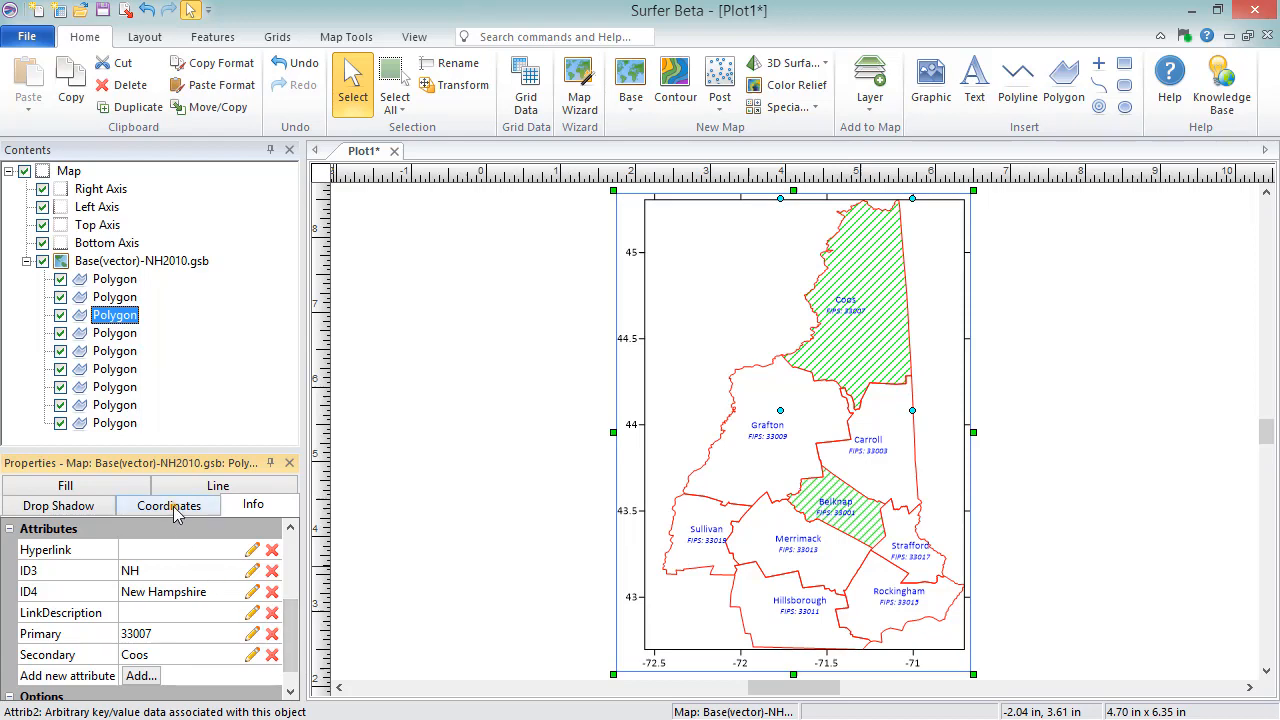
Show the Rockingham polygon's vertex coordinates on the Coordinates tab.
{"action": "left_click", "coordinate": [168, 504]}
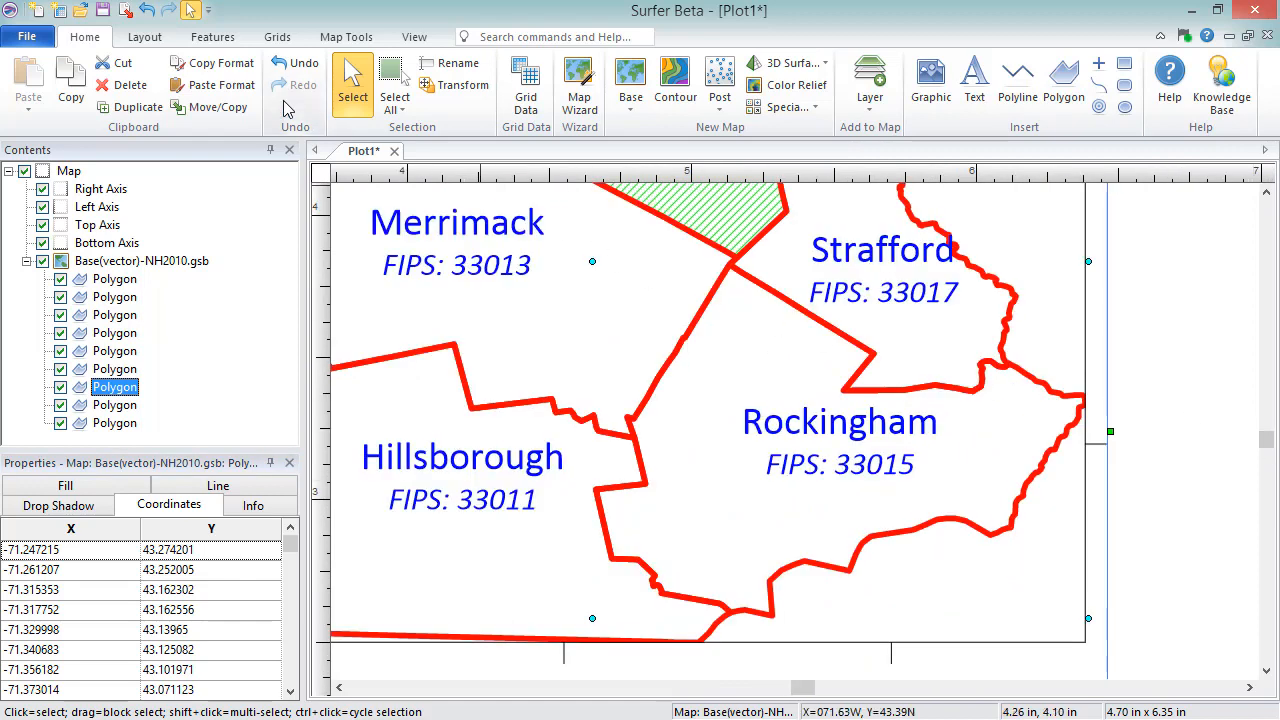
{"action": "left_click", "coordinate": [213, 36]}
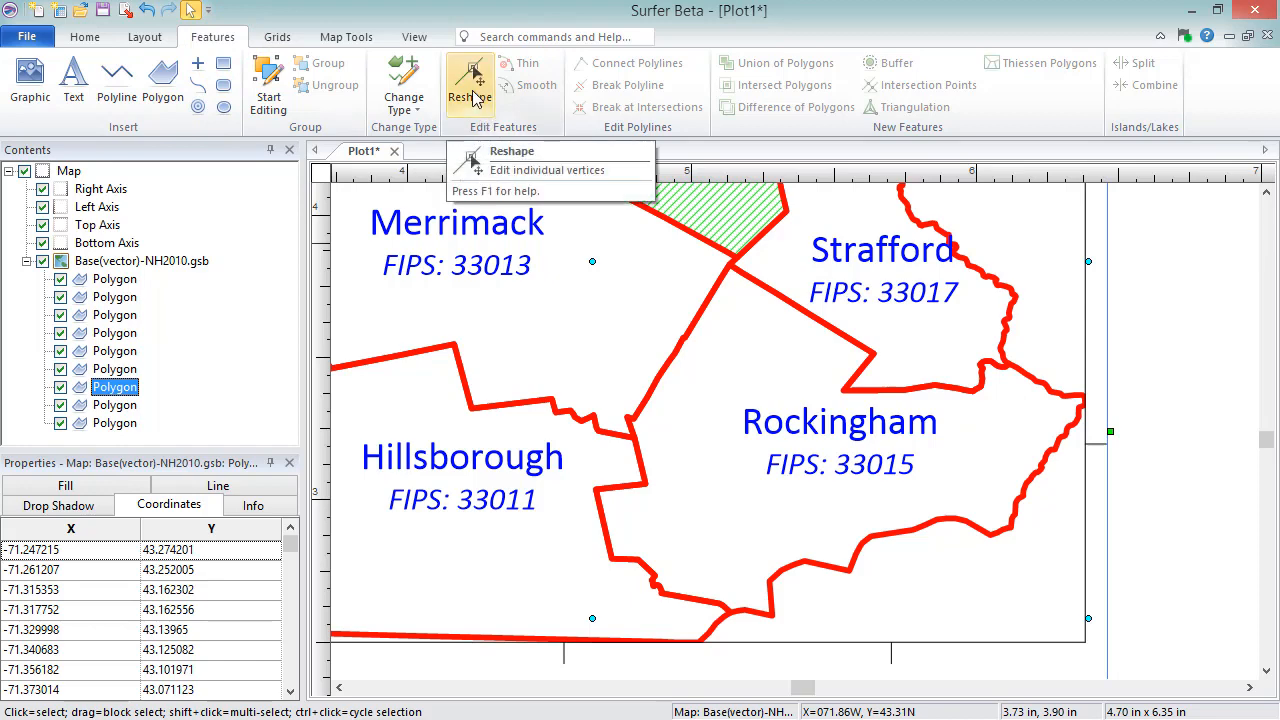
Start Reshape and pick a vertex on Rockingham's southern edge.
{"action": "left_click", "coordinate": [547, 169]}
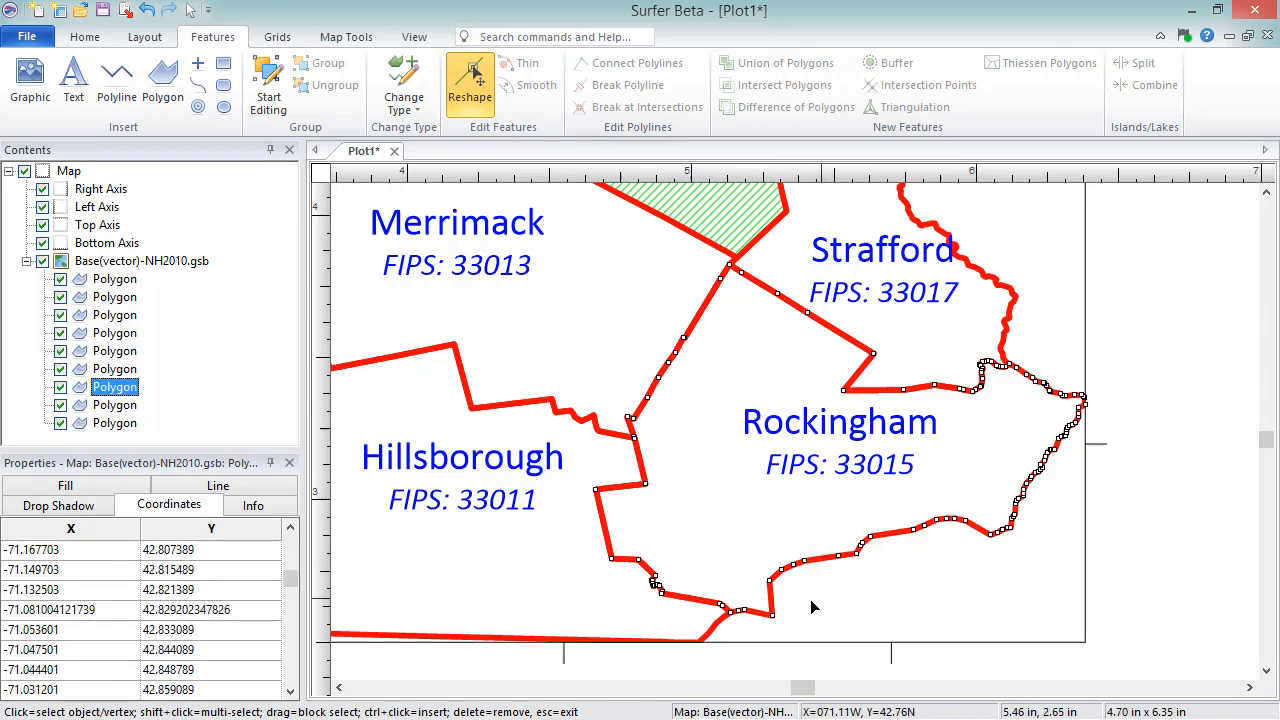
{"action": "left_click", "coordinate": [772, 613]}
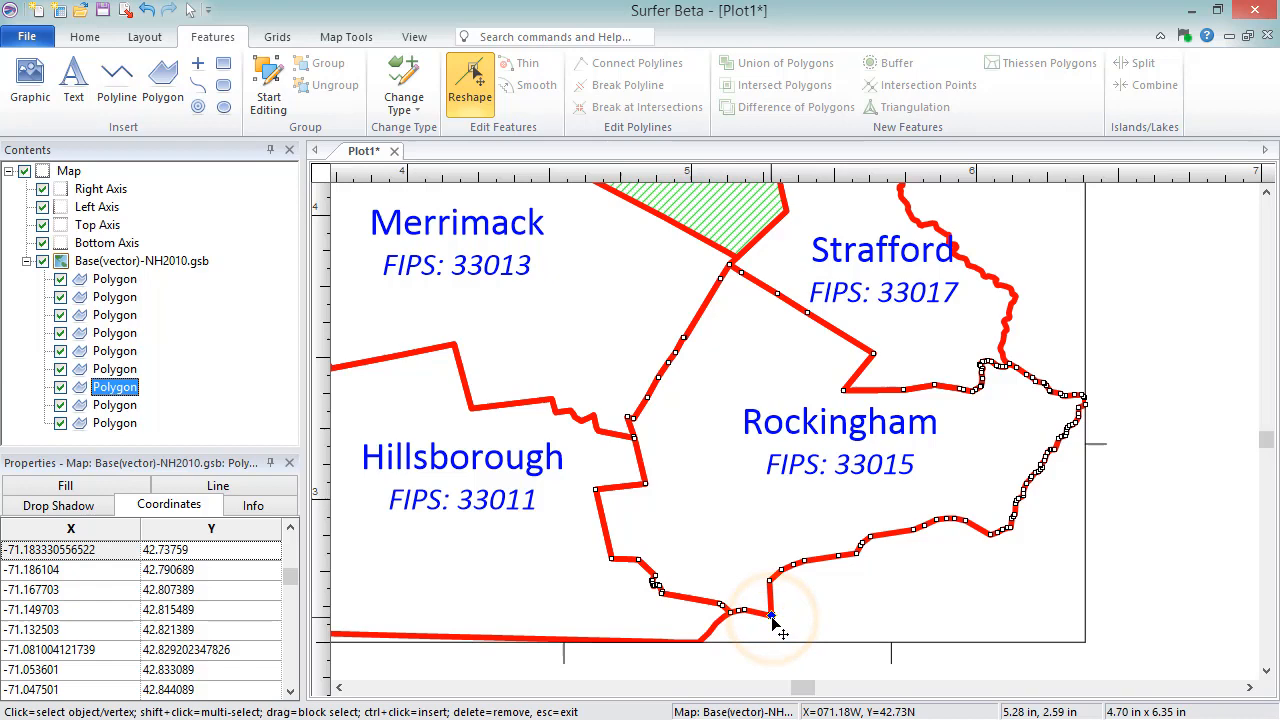